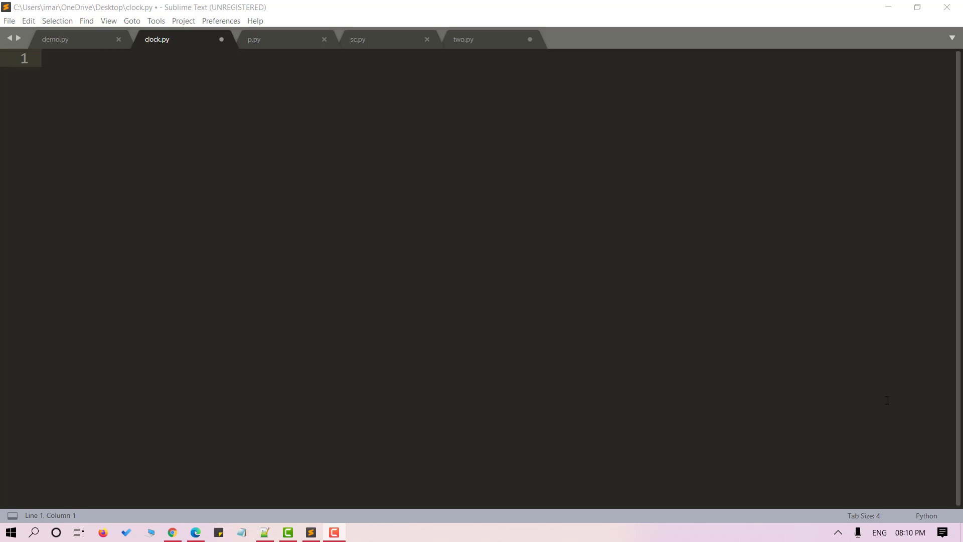
pyautogui.moveTo(343, 99)
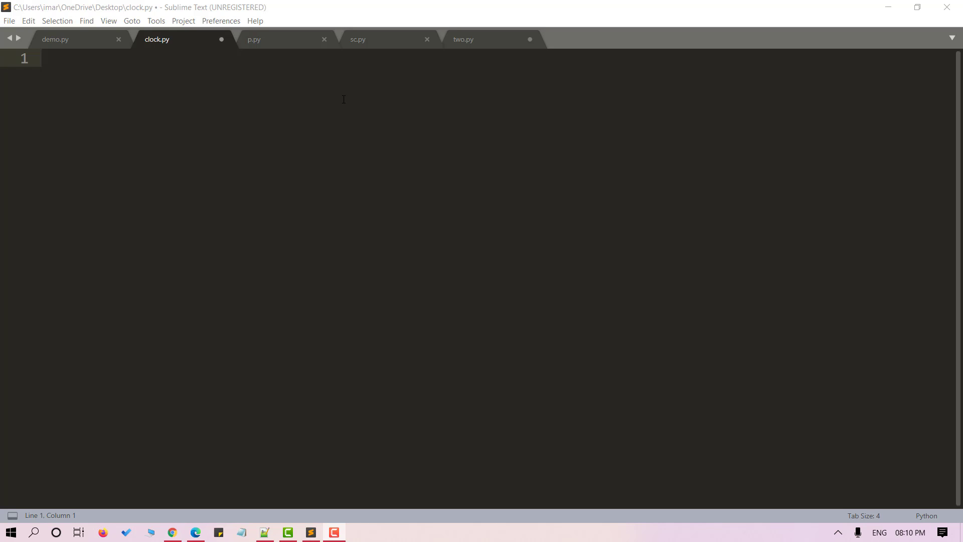
# Add 'import tkinter', 'import tkinter.tkk' and 'from time import strftime' at the top of clock.py
pyautogui.write('impo')
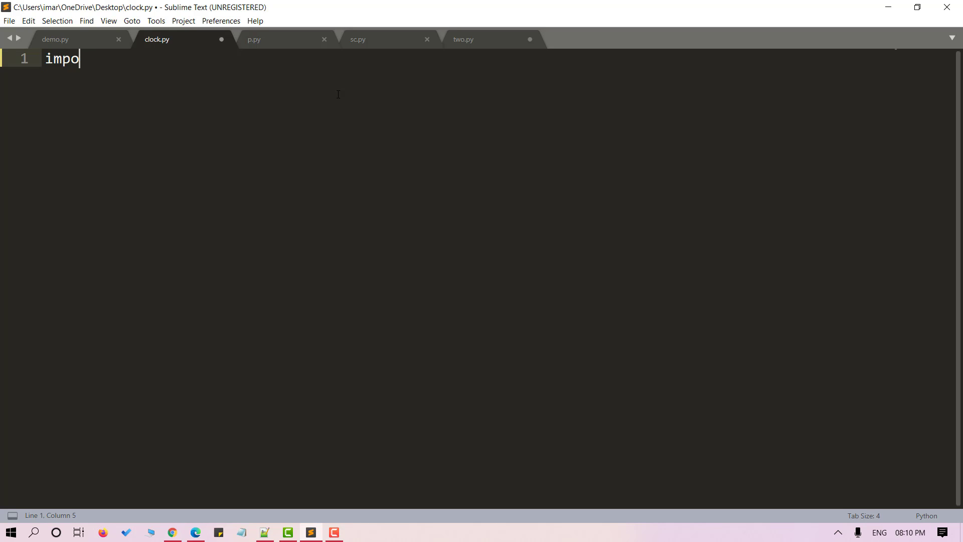
pyautogui.write('rt tkin')
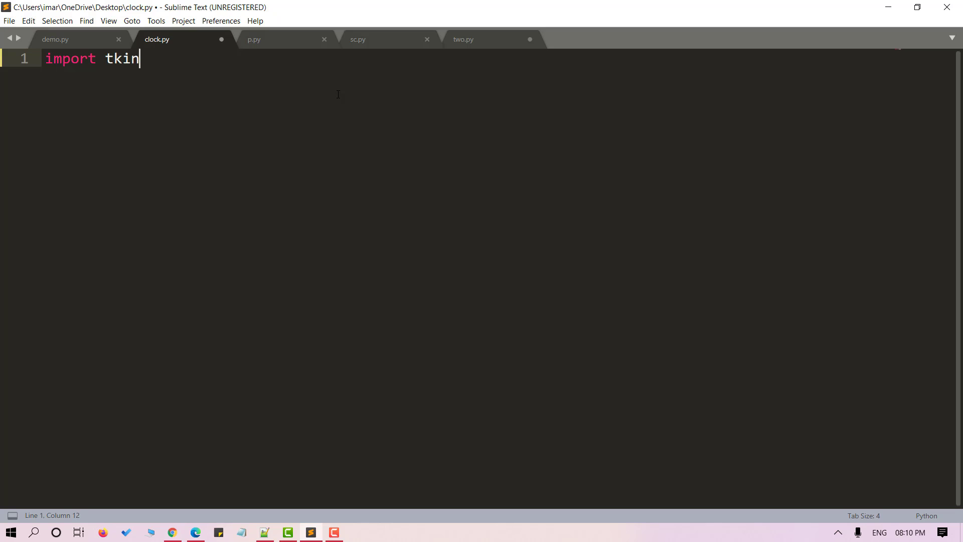
pyautogui.write('ter impoer *')
pyautogui.write('from')
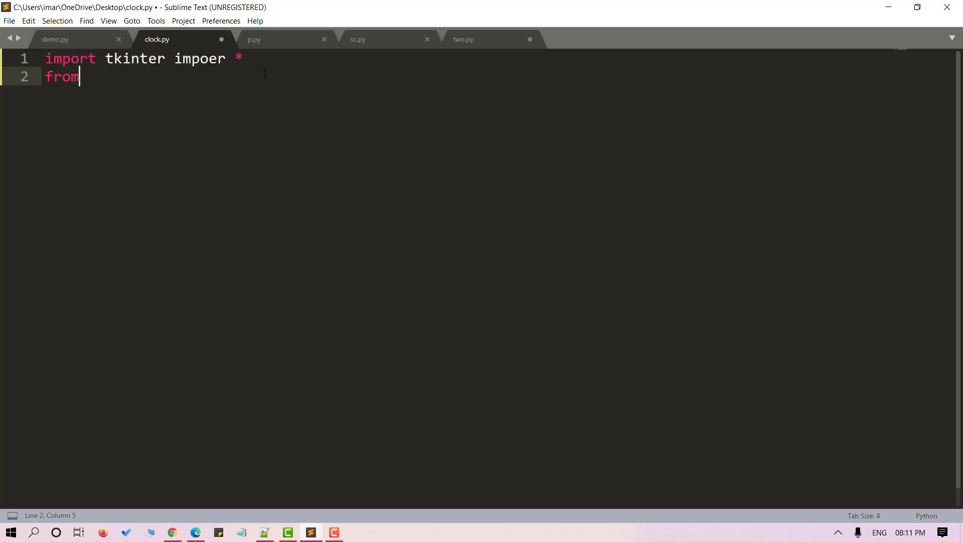
pyautogui.write('tkinter')
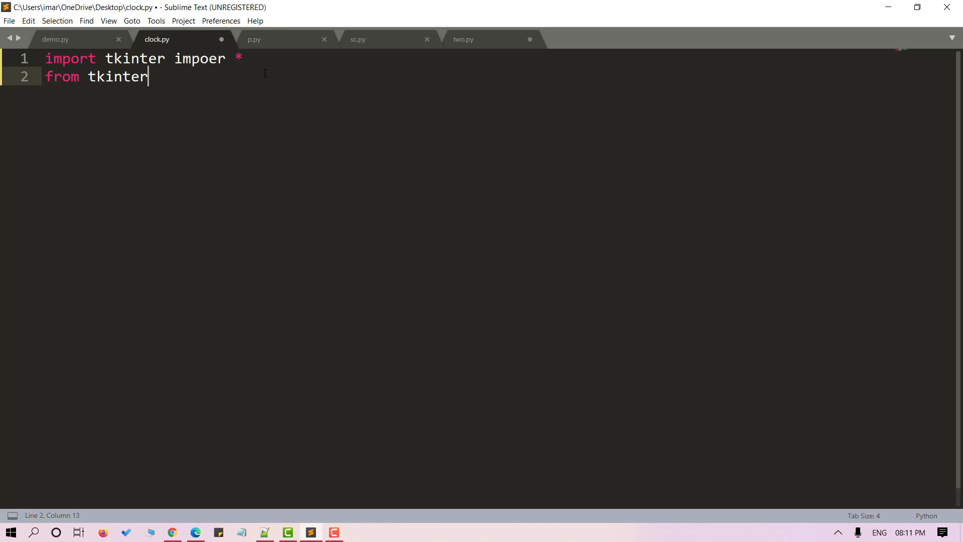
pyautogui.write('.tkk import *')
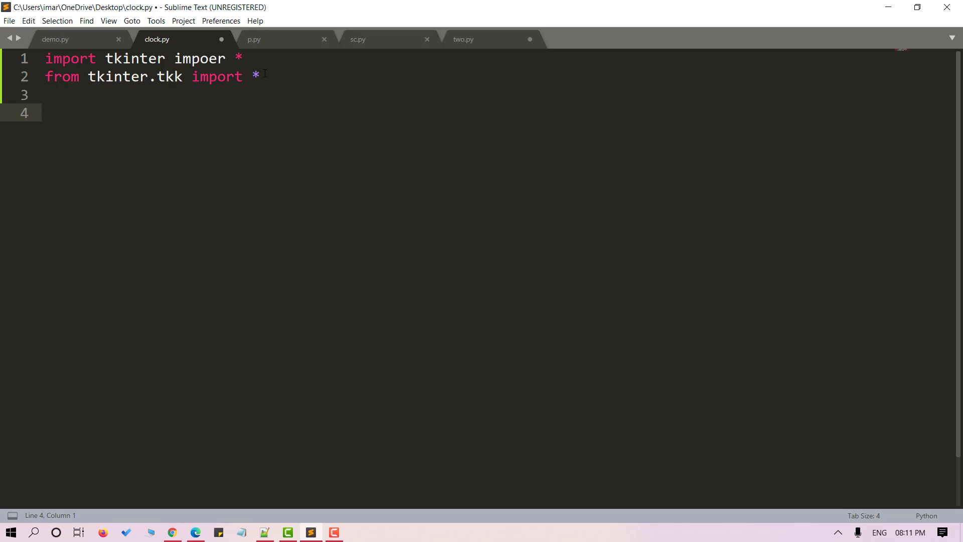
pyautogui.write('f')
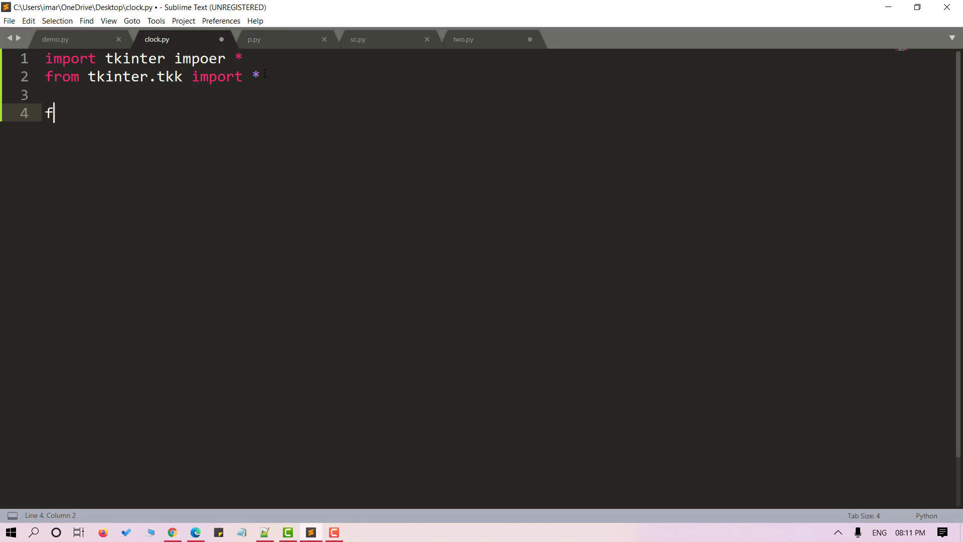
pyautogui.write('rom time import strftime')
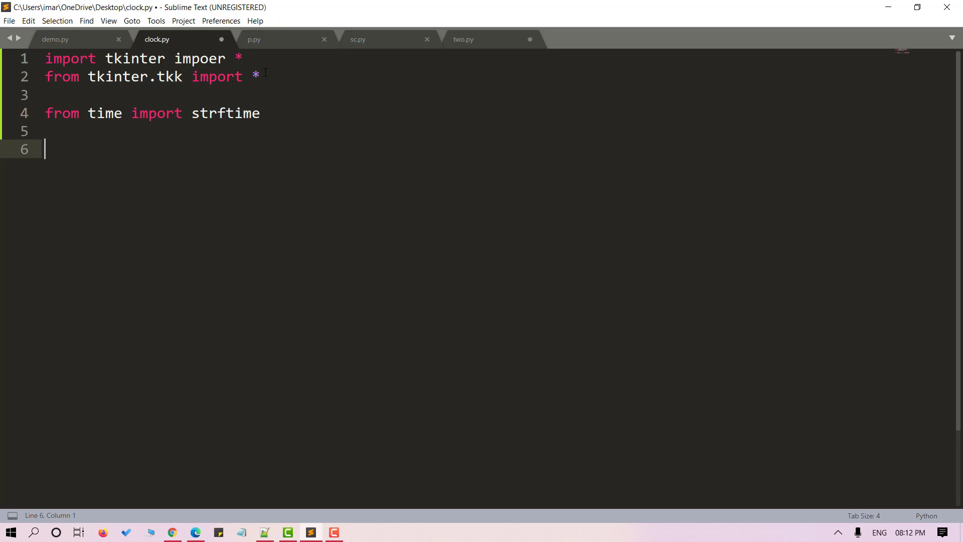
# Write root = Tk(), root.title('Digital clock') and begin the def clock(): header
pyautogui.write('root =')
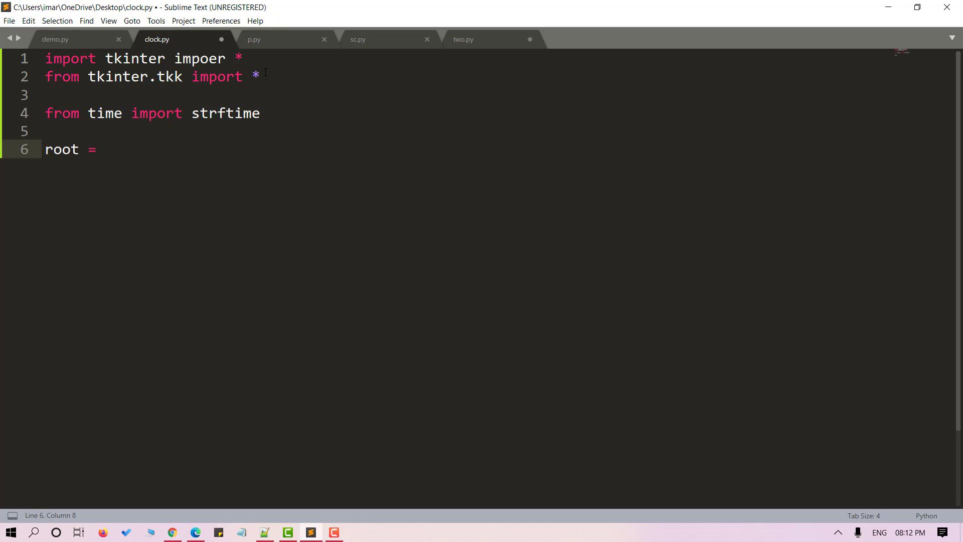
pyautogui.write('Tk()')
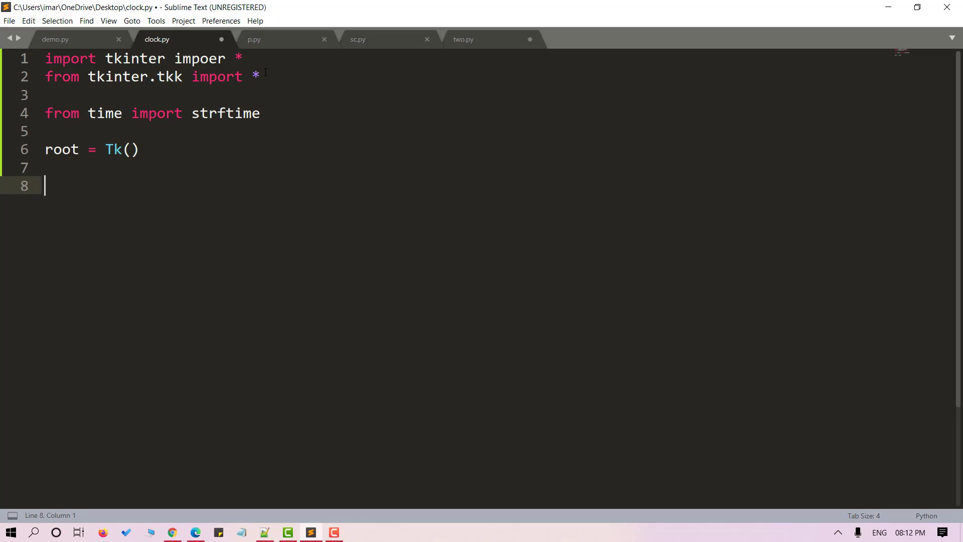
pyautogui.write('root.title(')
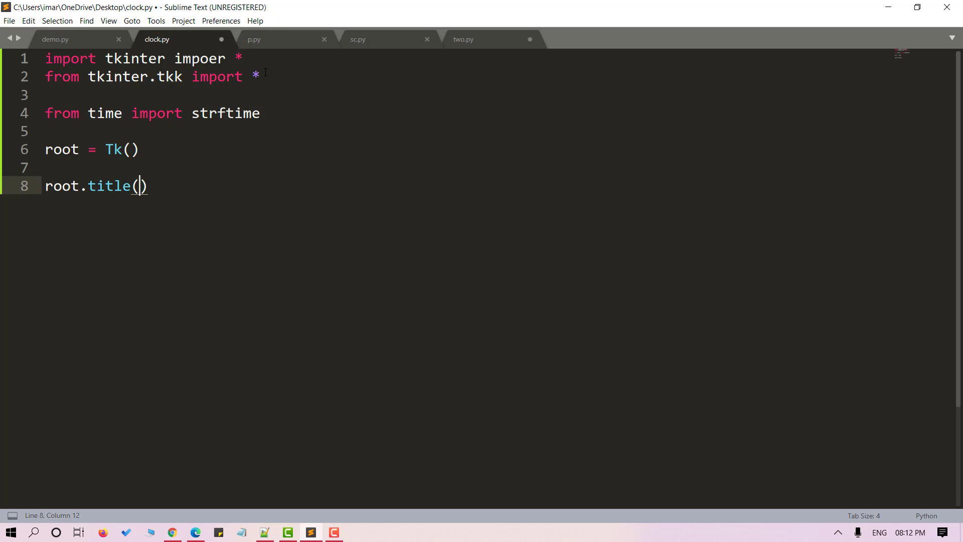
pyautogui.write("'Digi'")
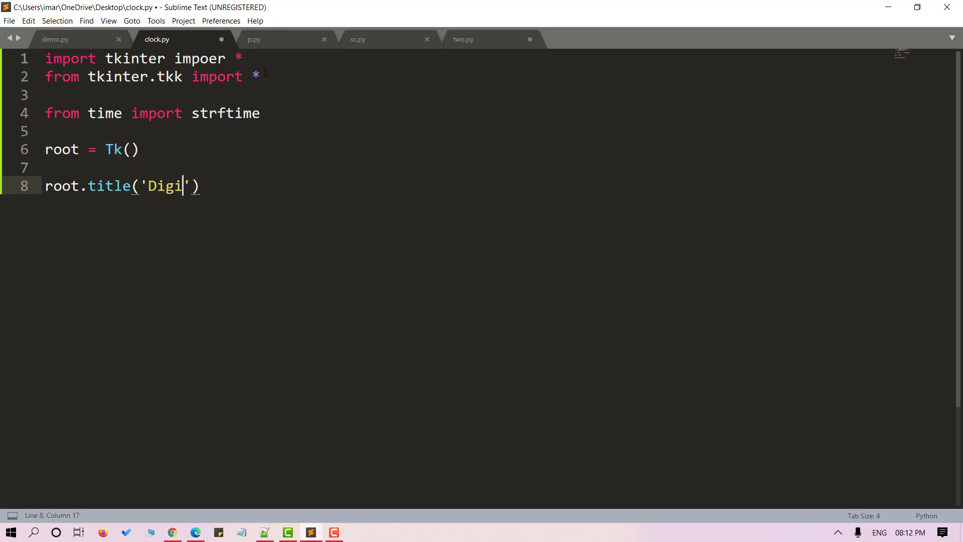
pyautogui.write('tal clock')
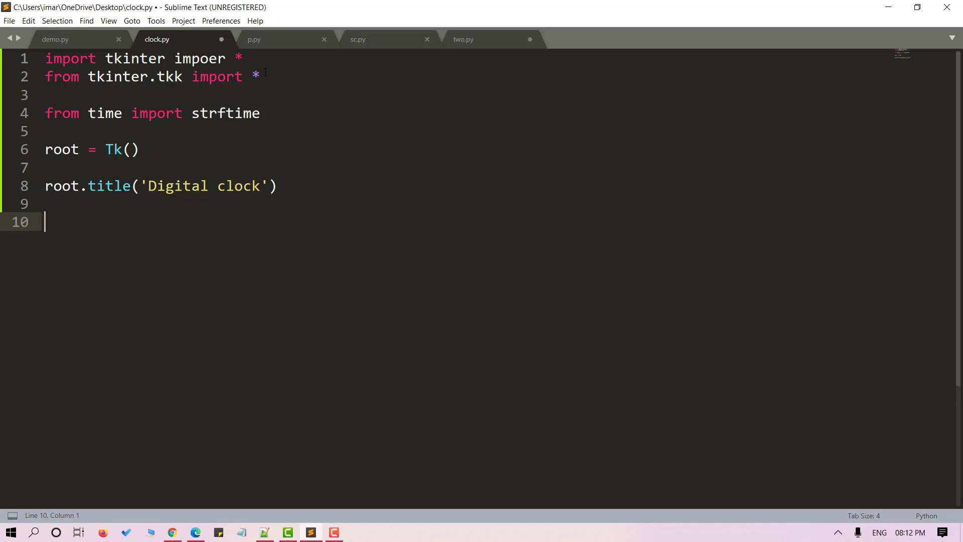
pyautogui.write('def clock():')
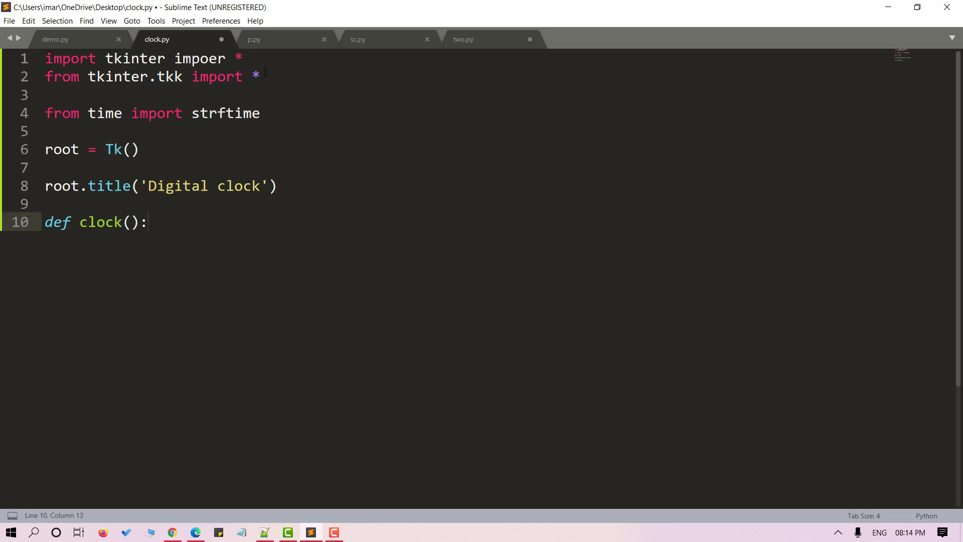
# Inside clock(), set tick = strftime('%H:%M:%S %p') for the current time
pyautogui.write('tick')
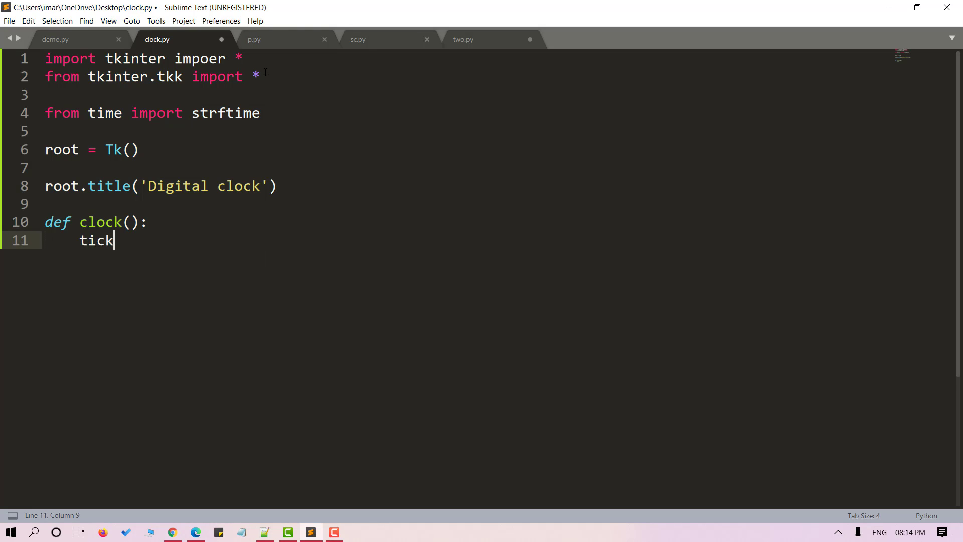
pyautogui.write('= strf')
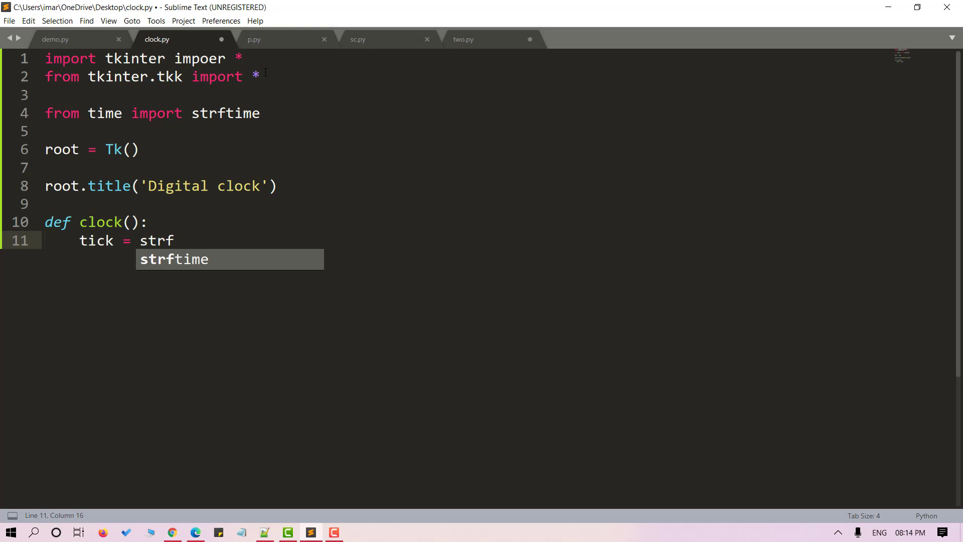
pyautogui.press('Tab')
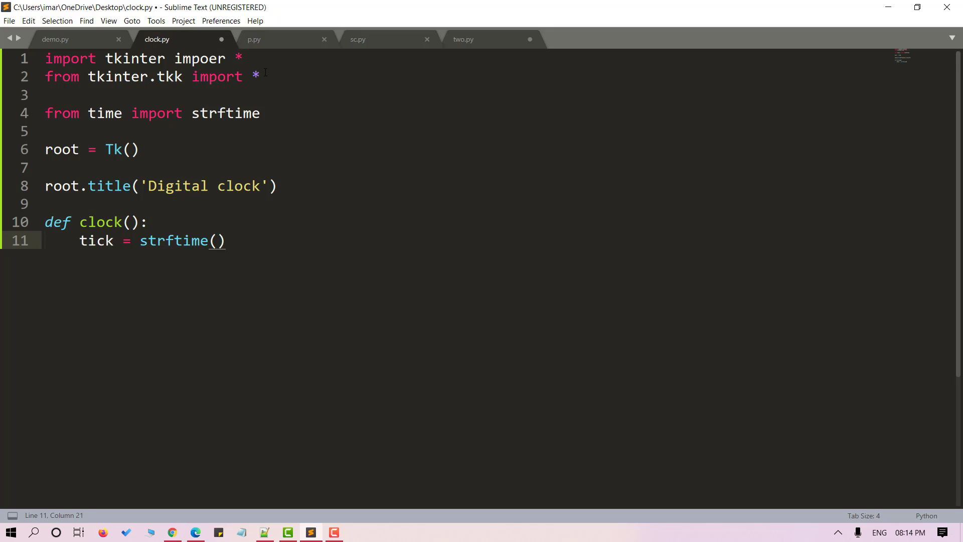
pyautogui.write('1')
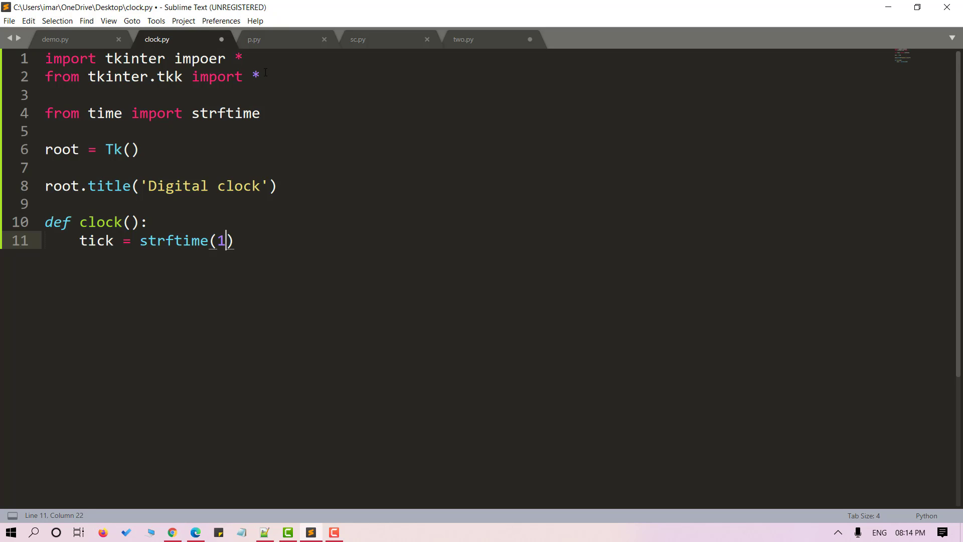
pyautogui.press('Backspace')
pyautogui.write("'")
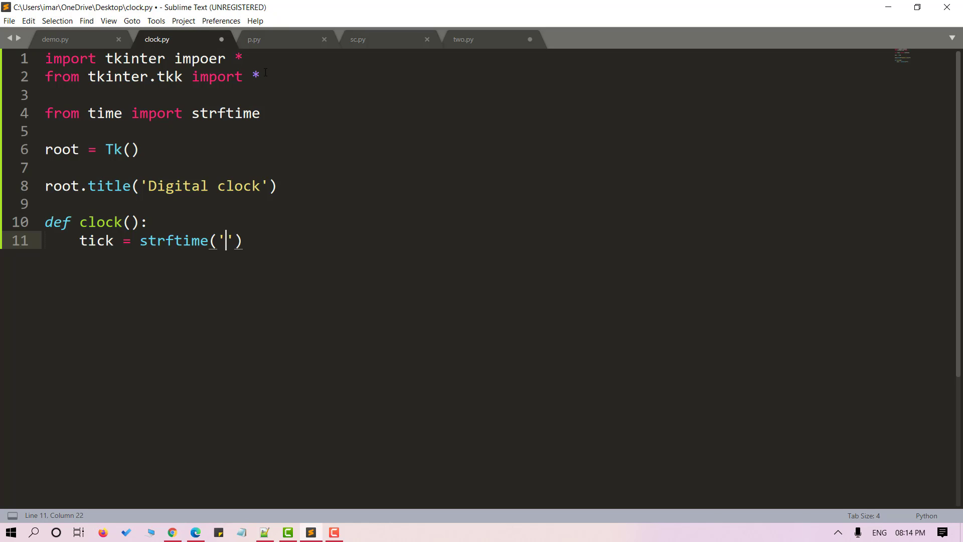
pyautogui.write('%H:')
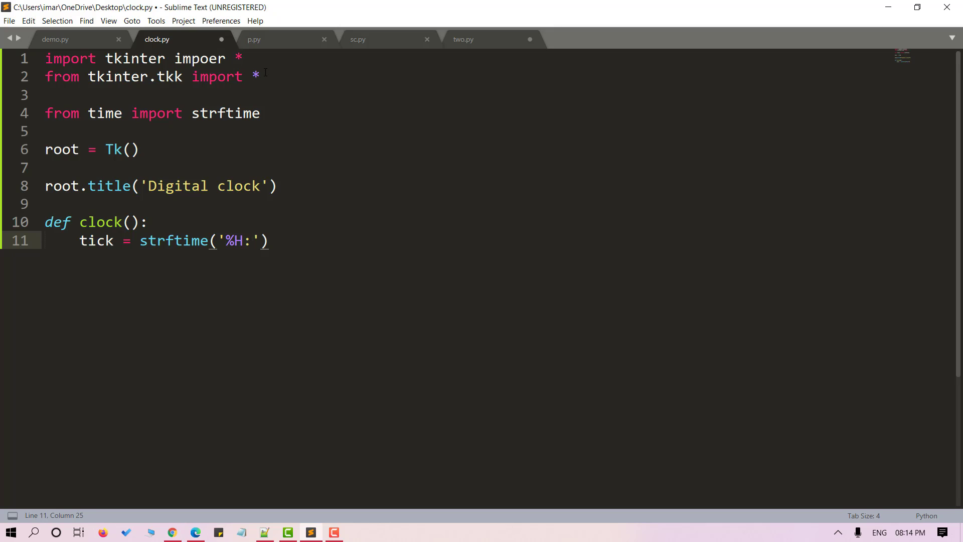
pyautogui.write('%M:%S')
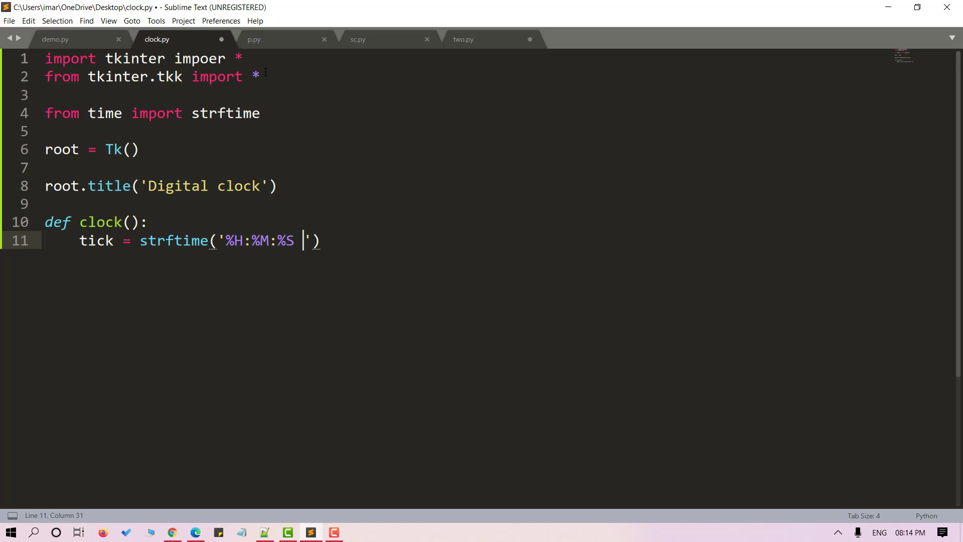
pyautogui.write('%p')
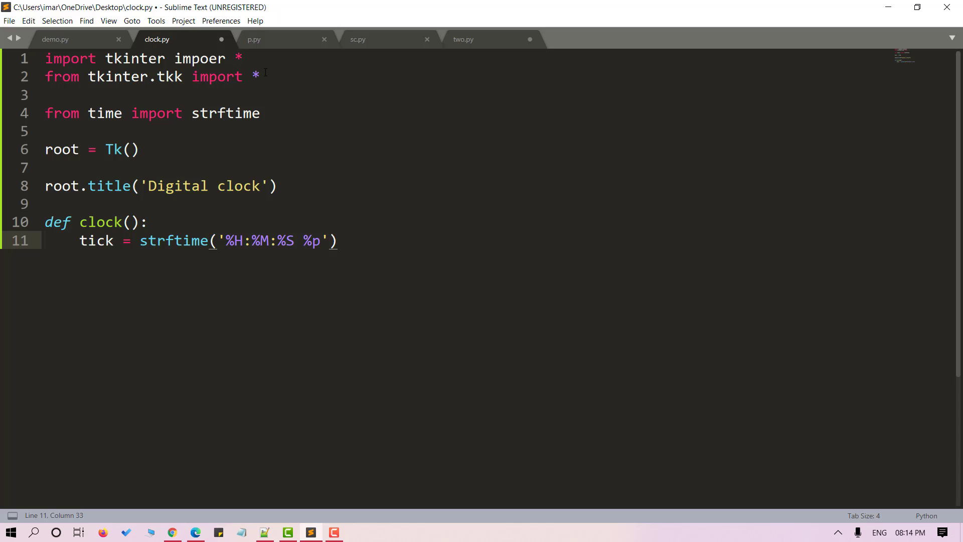
pyautogui.press('Enter')
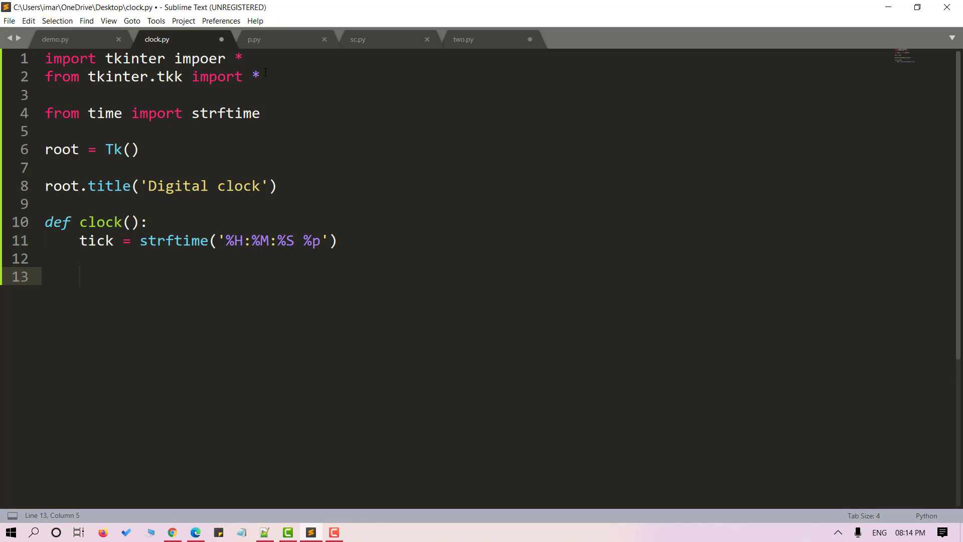
# Add label.config(text=tick) and label.after(1000, clock) to refresh every second
pyautogui.write('l')
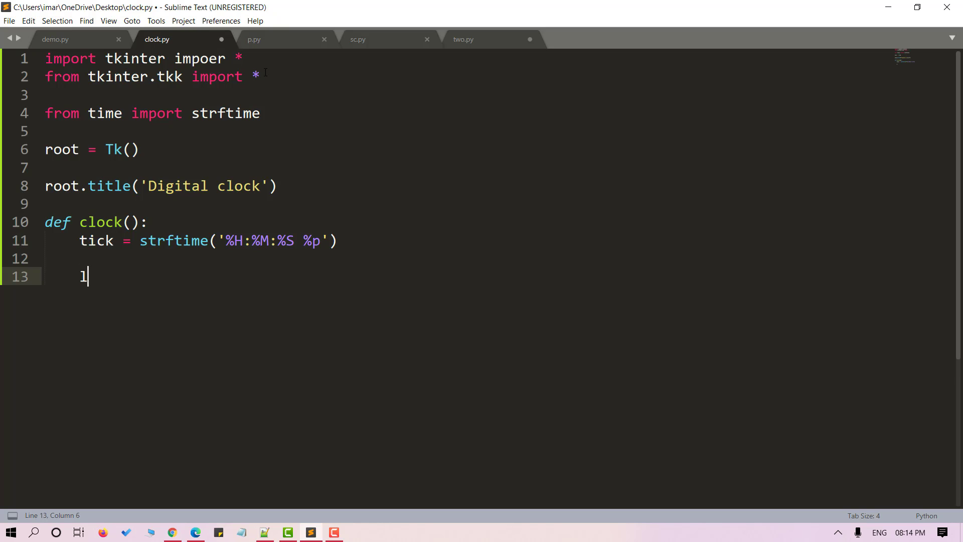
pyautogui.write('abel.cofig(t')
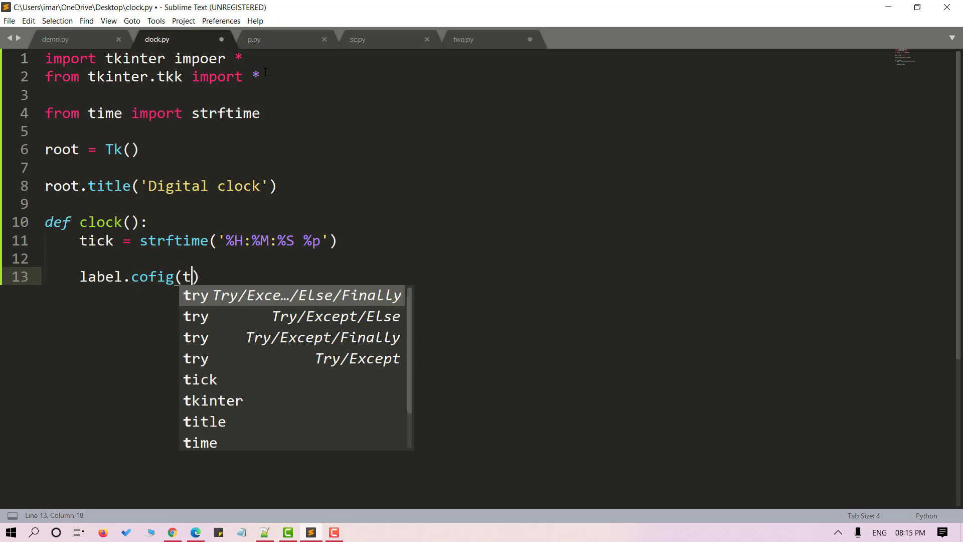
pyautogui.write('ext =')
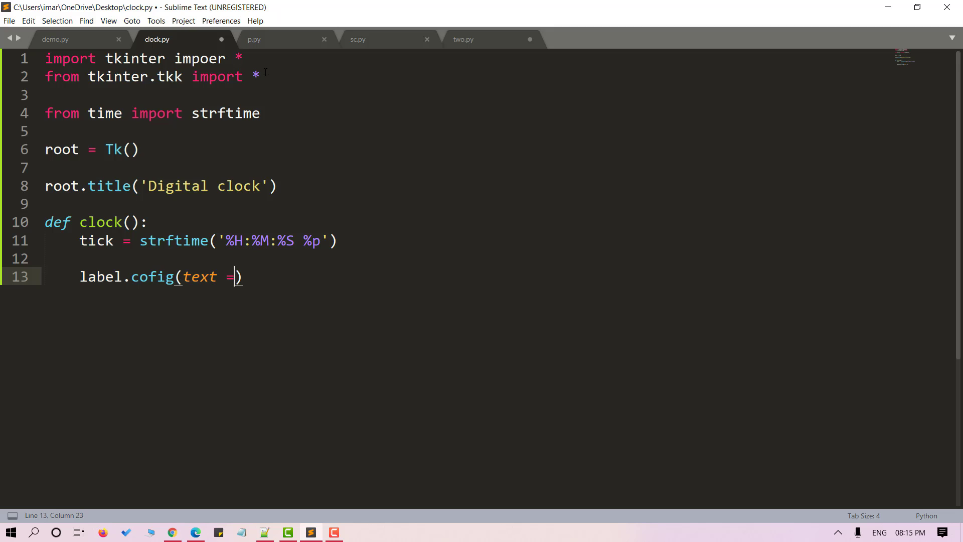
pyautogui.write('tick')
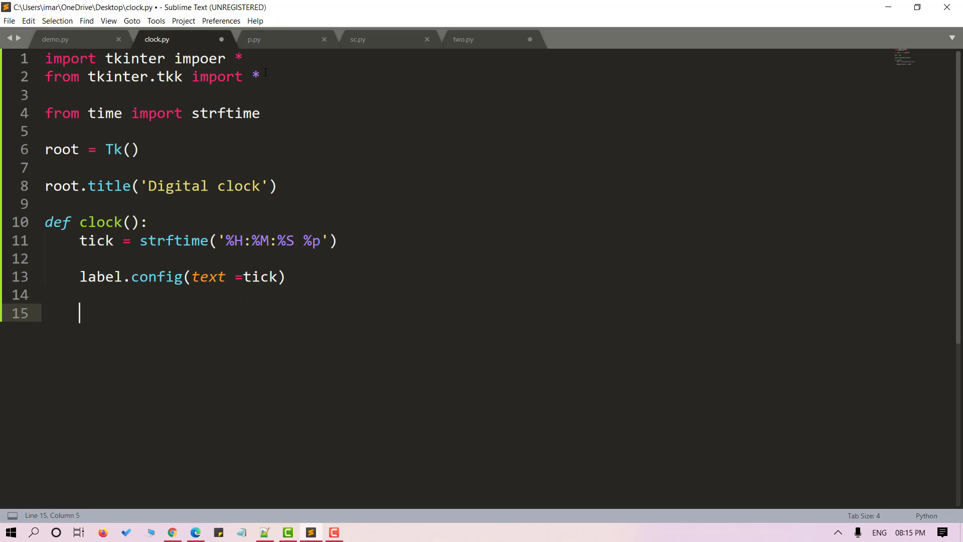
pyautogui.write('label')
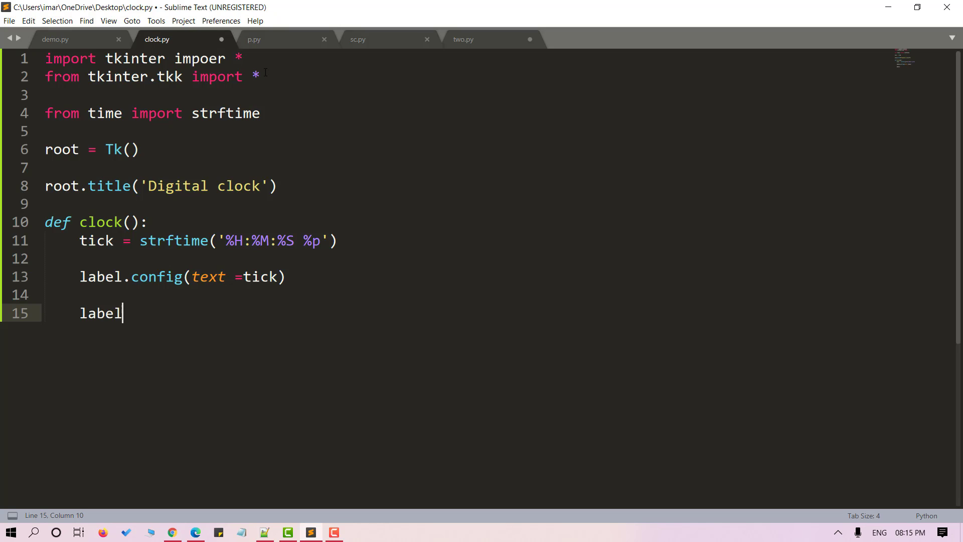
pyautogui.write('.after(')
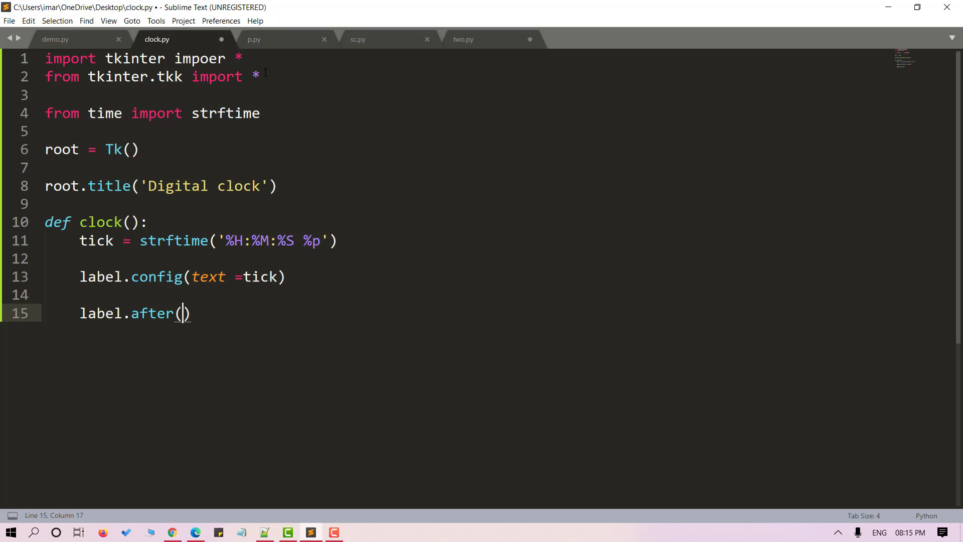
pyautogui.write('1000,')
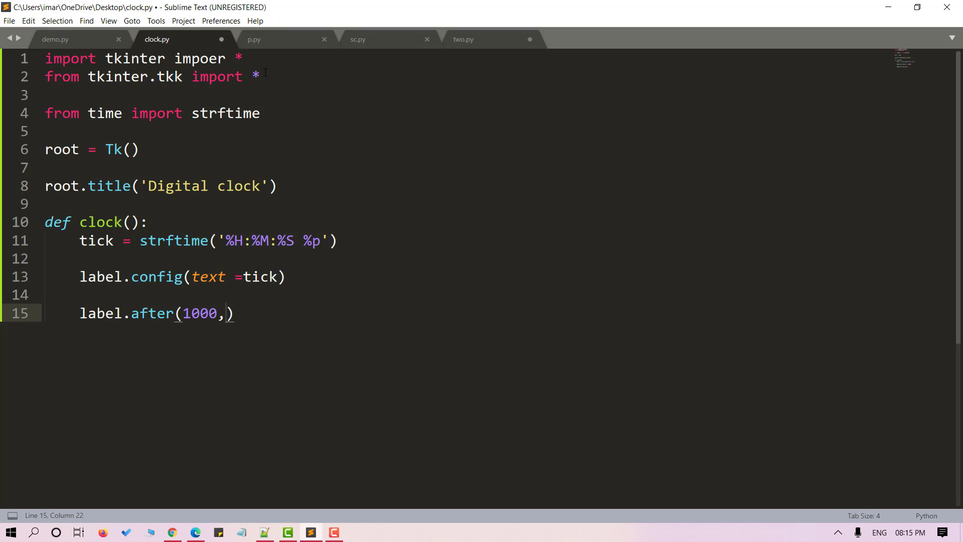
pyautogui.write('clock')
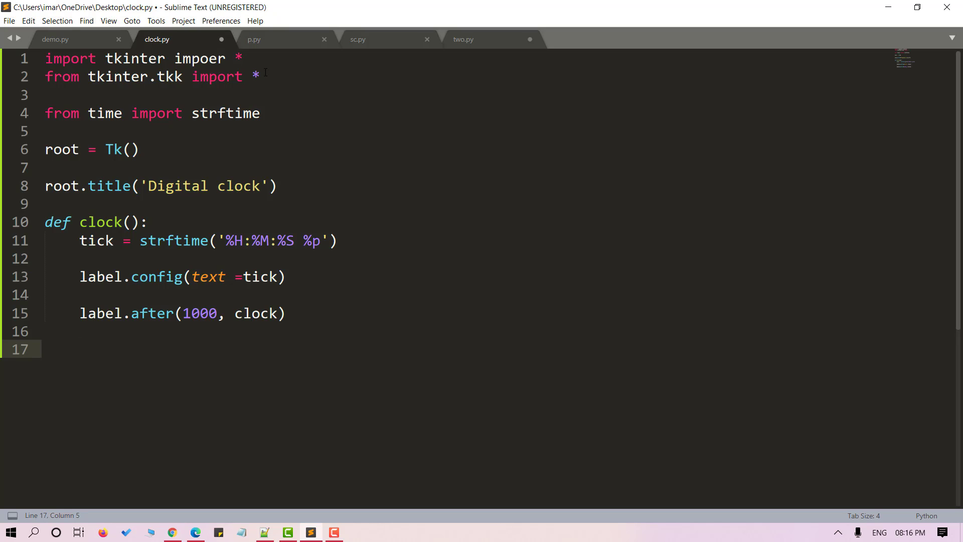
# Start label = Label(root, font=('sans', 80) on line 17
pyautogui.write('label')
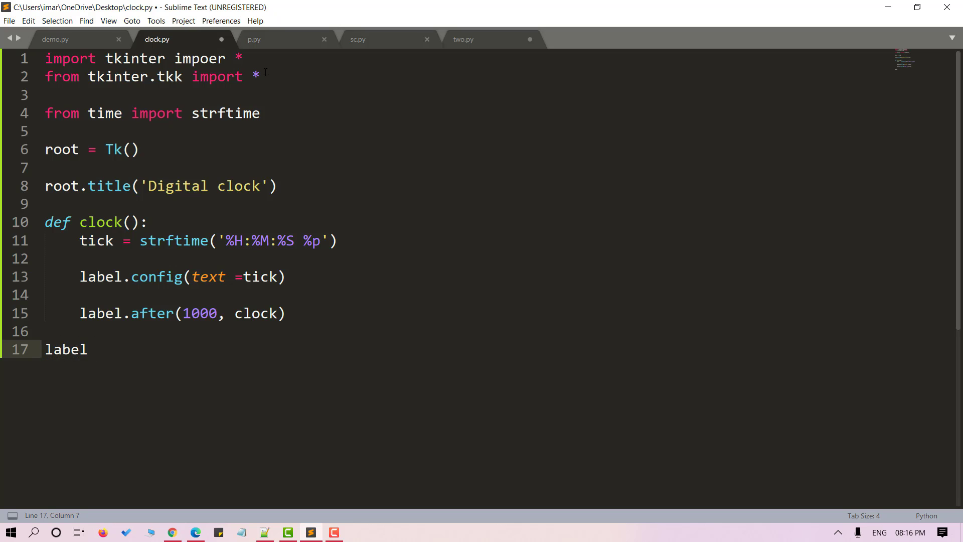
pyautogui.write('= L')
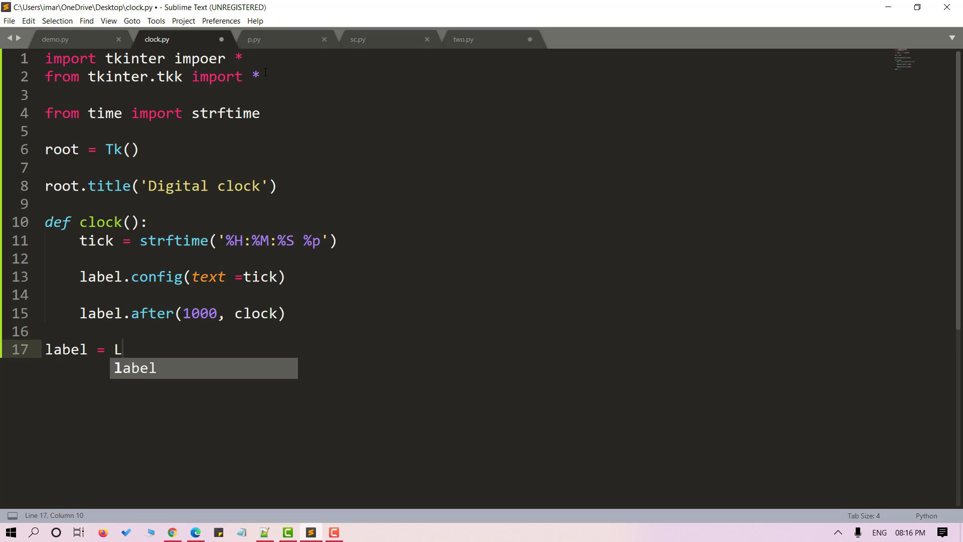
pyautogui.write('abel()')
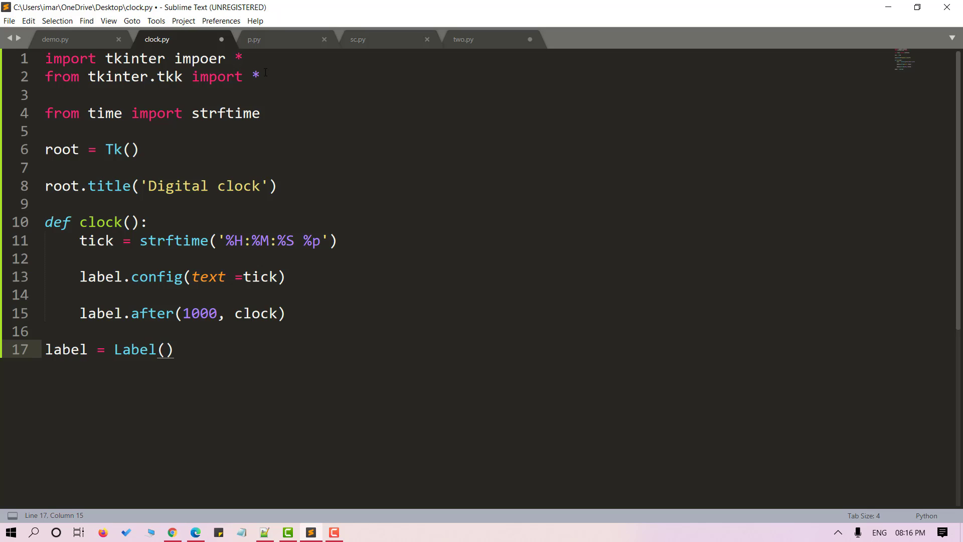
pyautogui.write('root,')
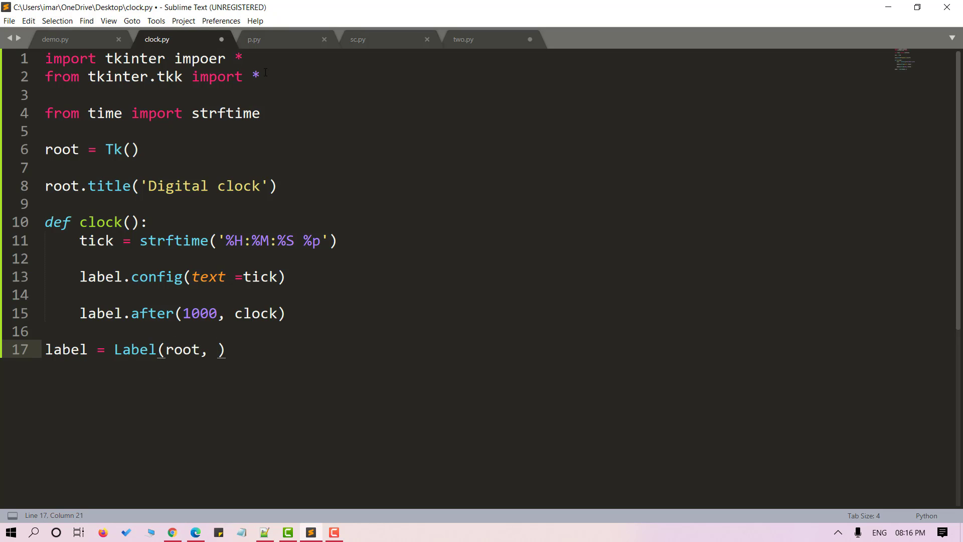
pyautogui.write('font =')
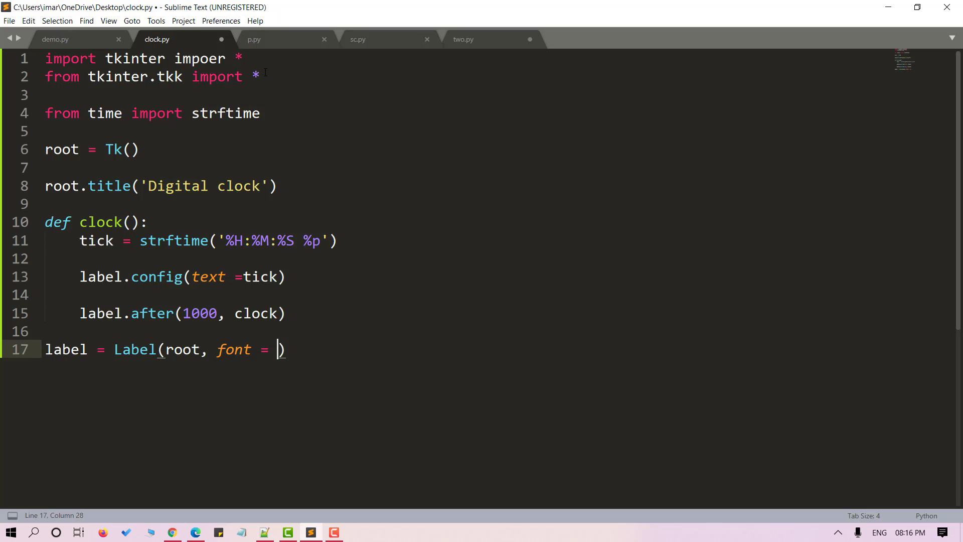
pyautogui.write("('sans')")
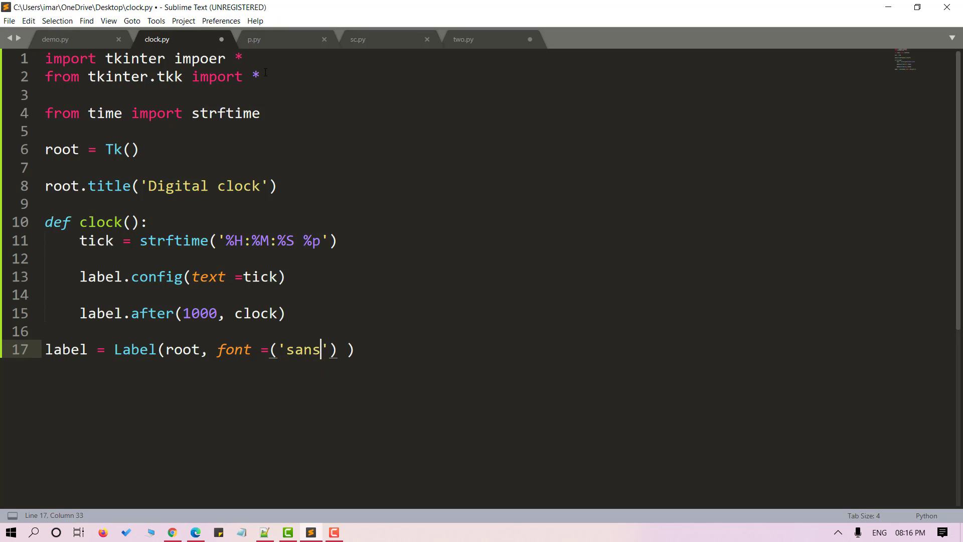
pyautogui.write(', 80')
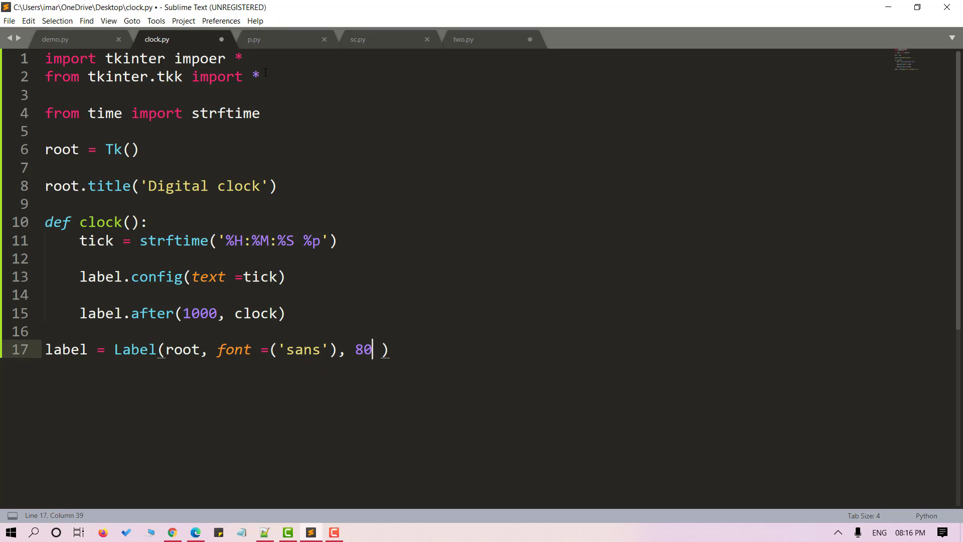
# Finish the label with background='black' and foreground='red'
pyautogui.write('), backgro')
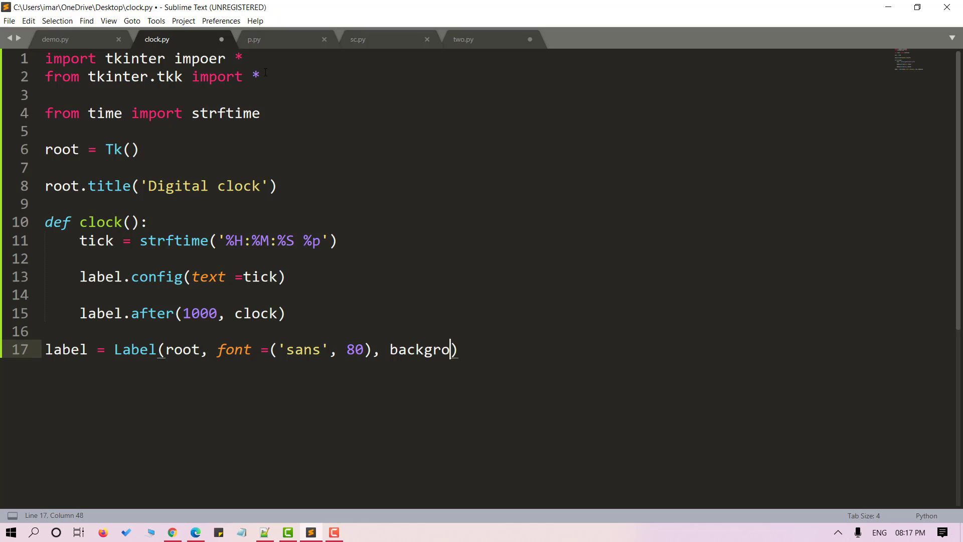
pyautogui.write("und = 'bl'")
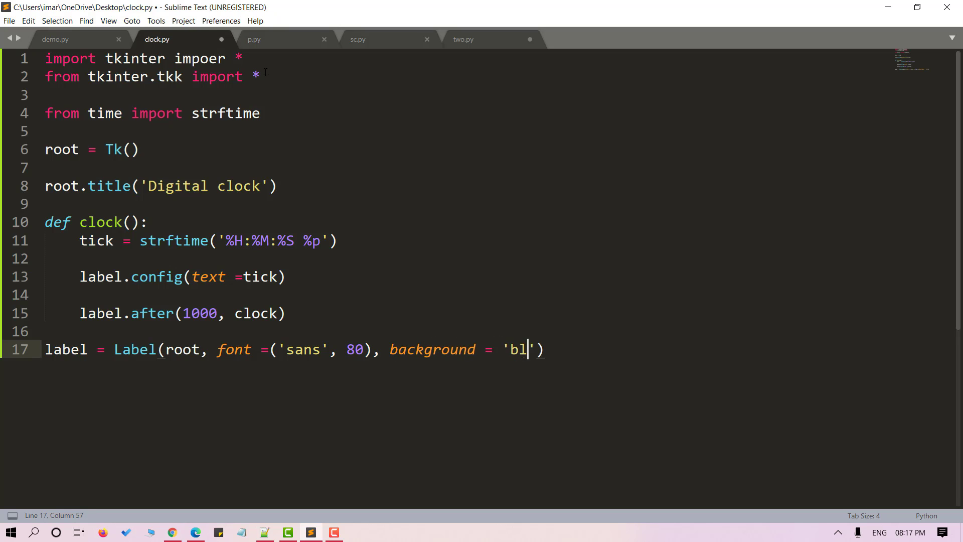
pyautogui.write("ack', for")
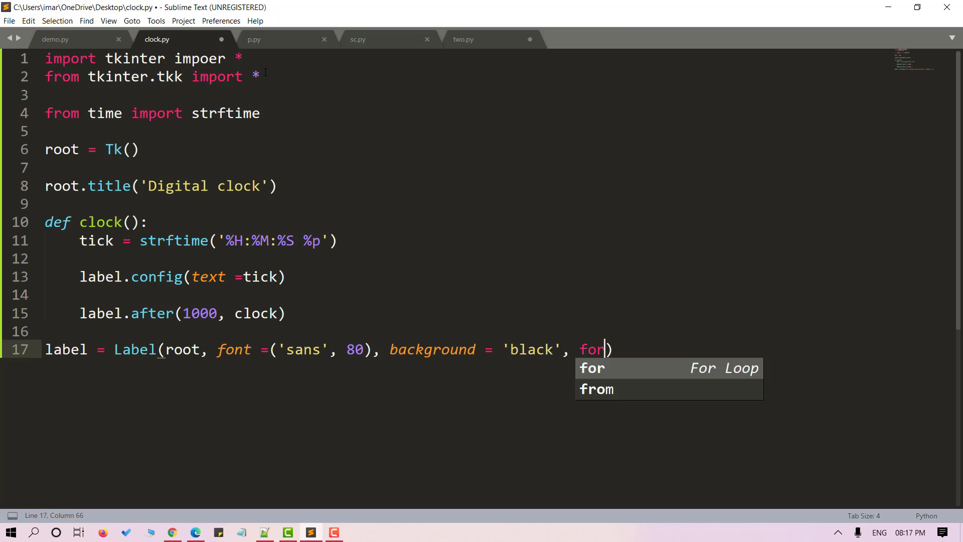
pyautogui.write('eground =')
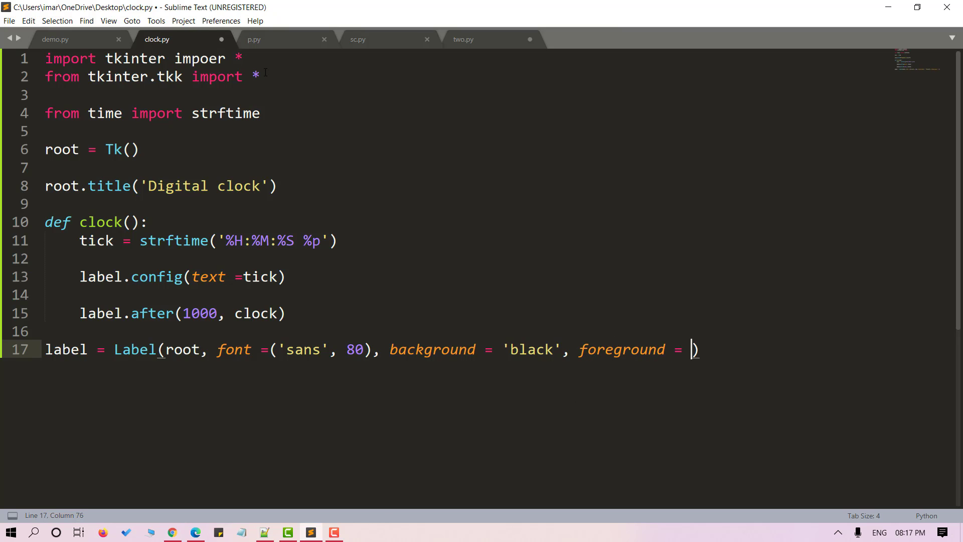
pyautogui.write("''")
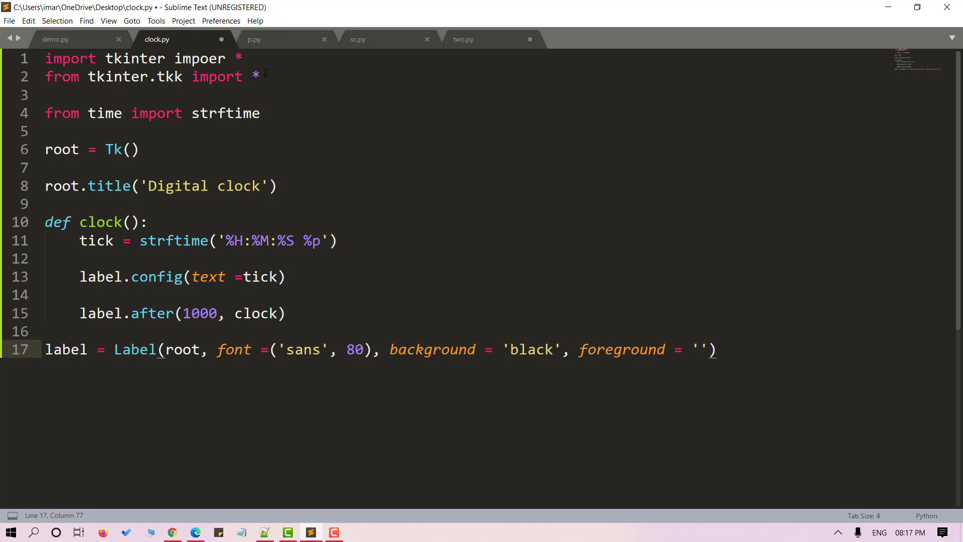
pyautogui.write('red')
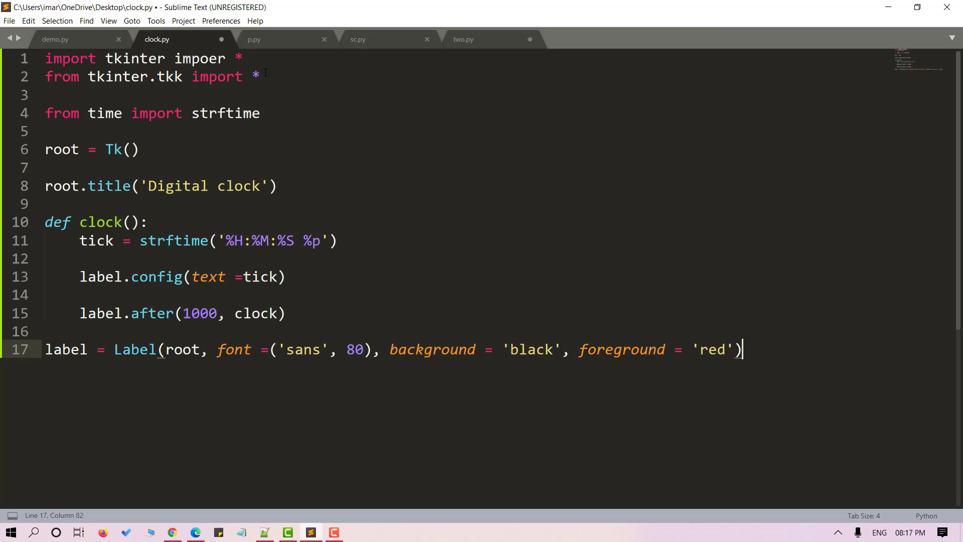
pyautogui.press('Enter')
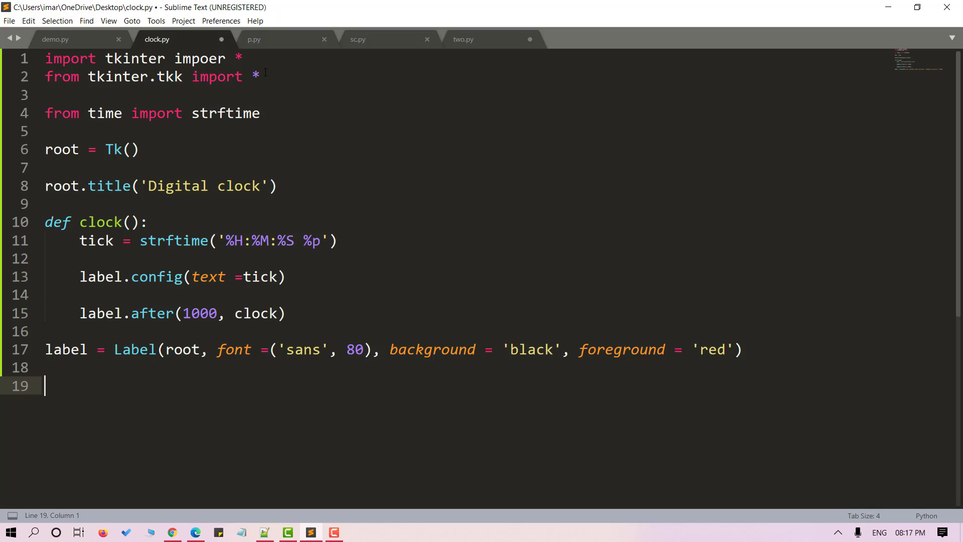
# Pack the label with anchor='center'
pyautogui.write('label.pack')
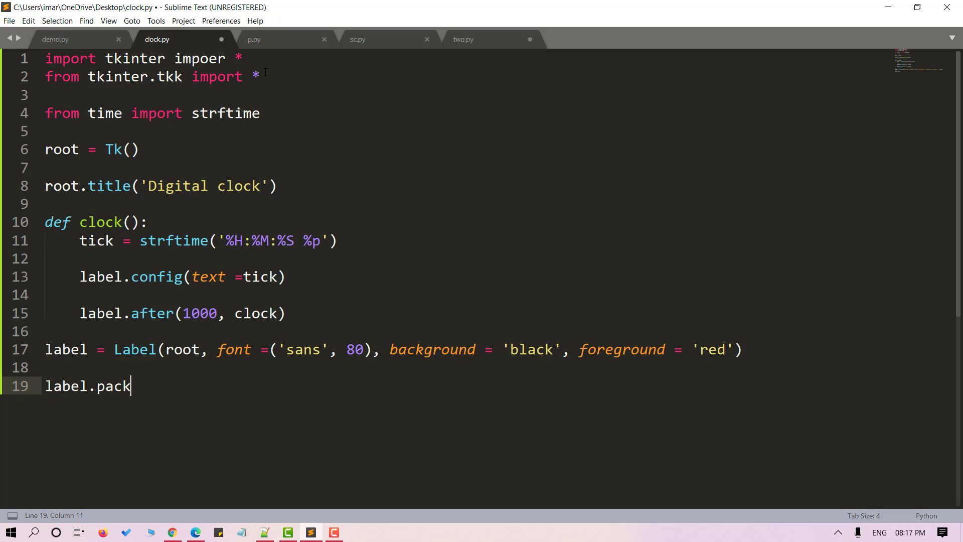
pyautogui.write('()')
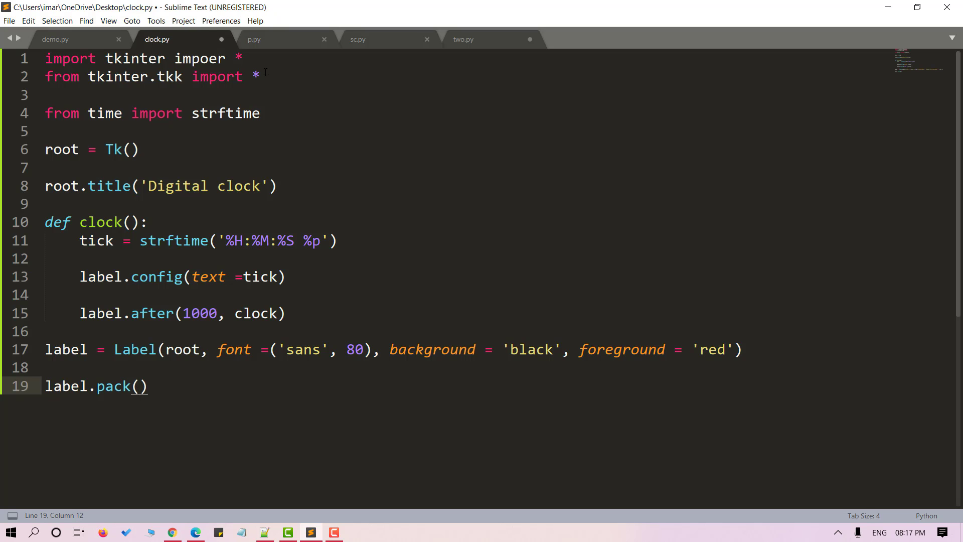
pyautogui.write('an')
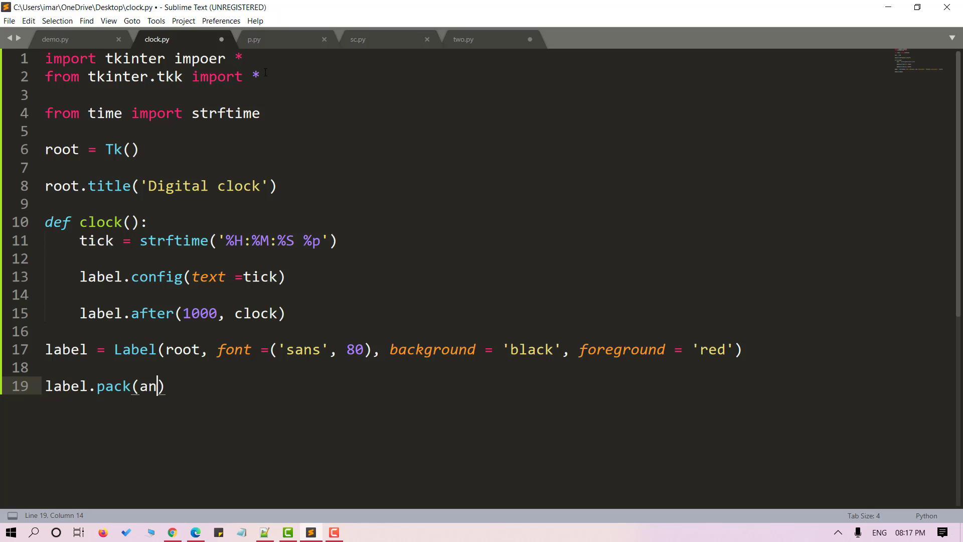
pyautogui.write('chor')
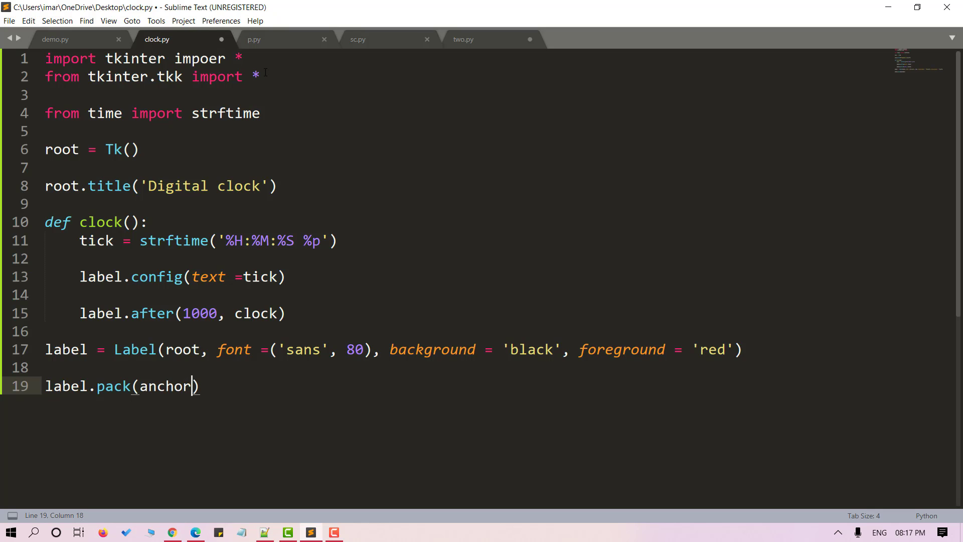
pyautogui.write("= 'ce'")
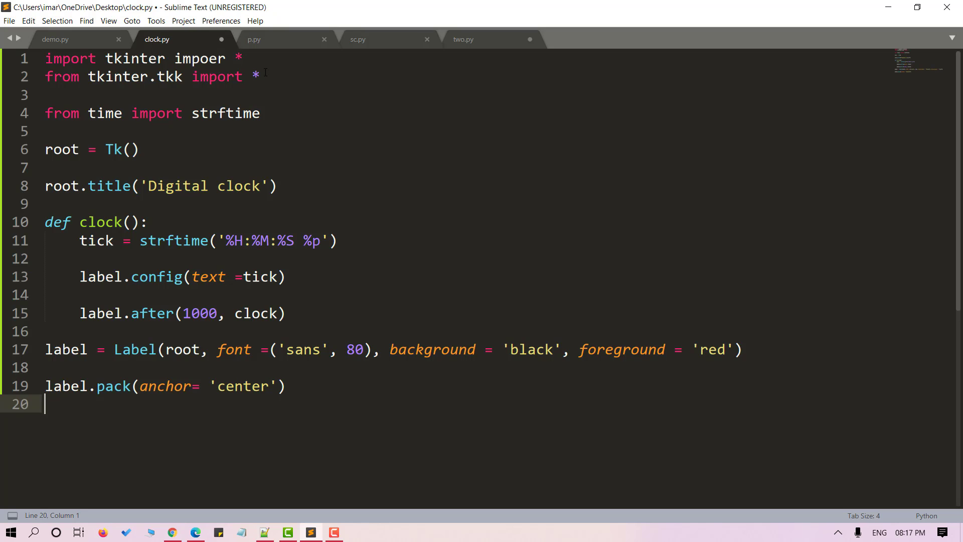
# Add clock() and mainloop() calls and save clock.py
pyautogui.write('clock')
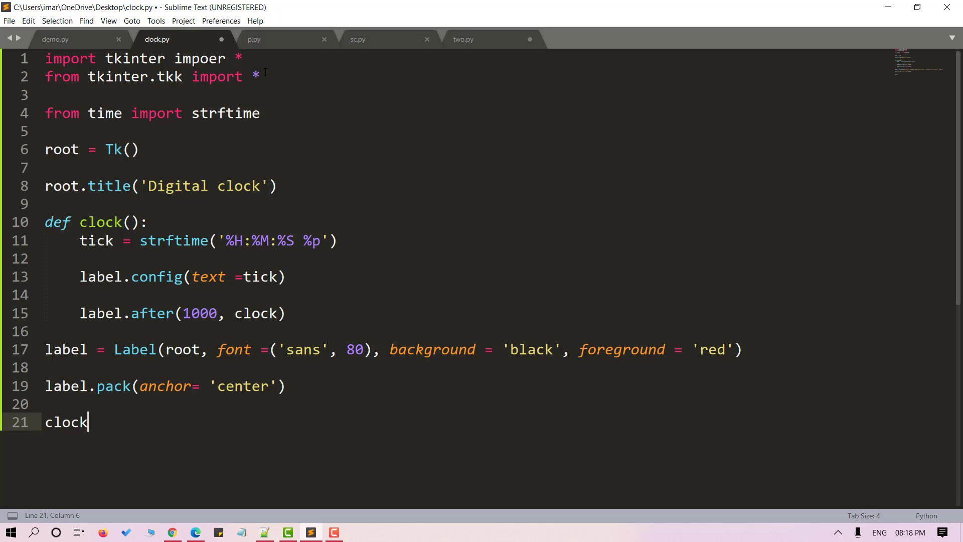
pyautogui.write('()')
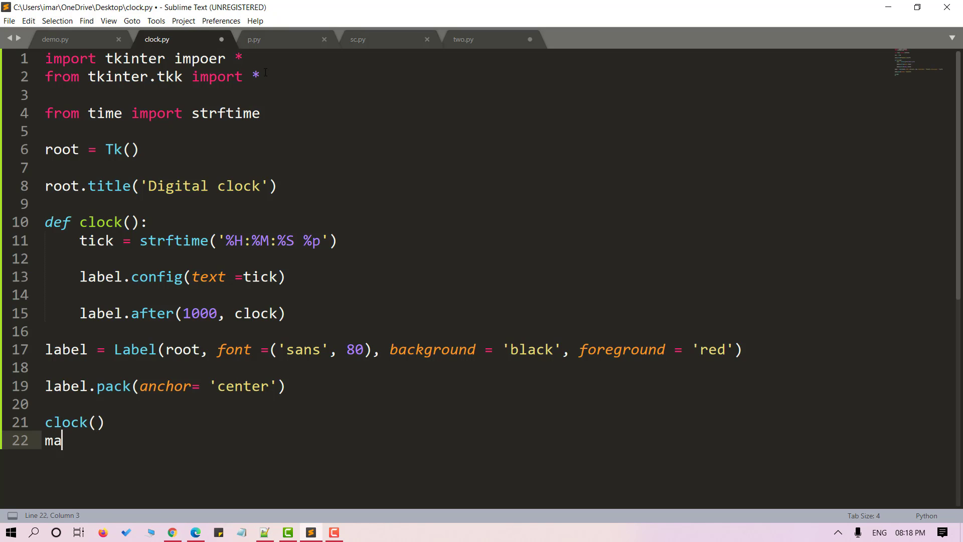
pyautogui.write('inloop')
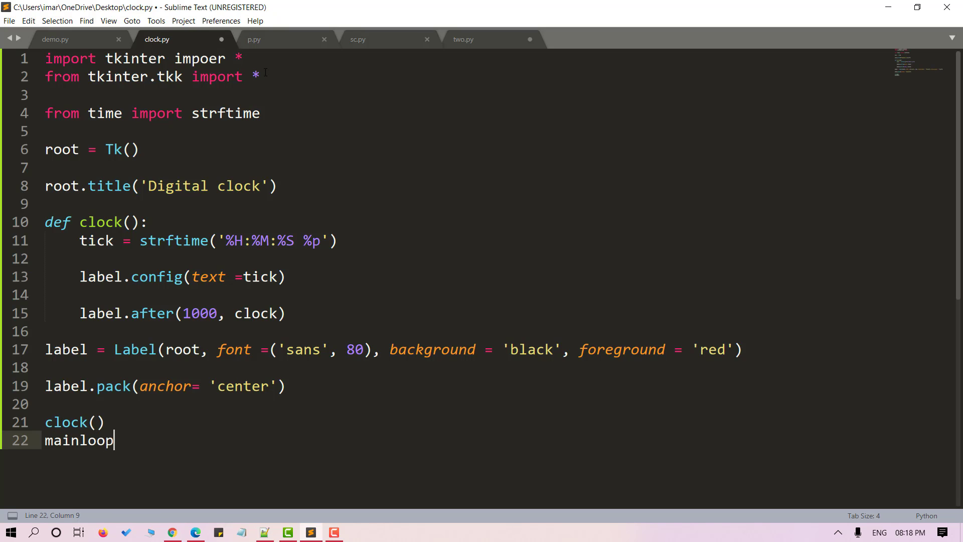
pyautogui.write('()')
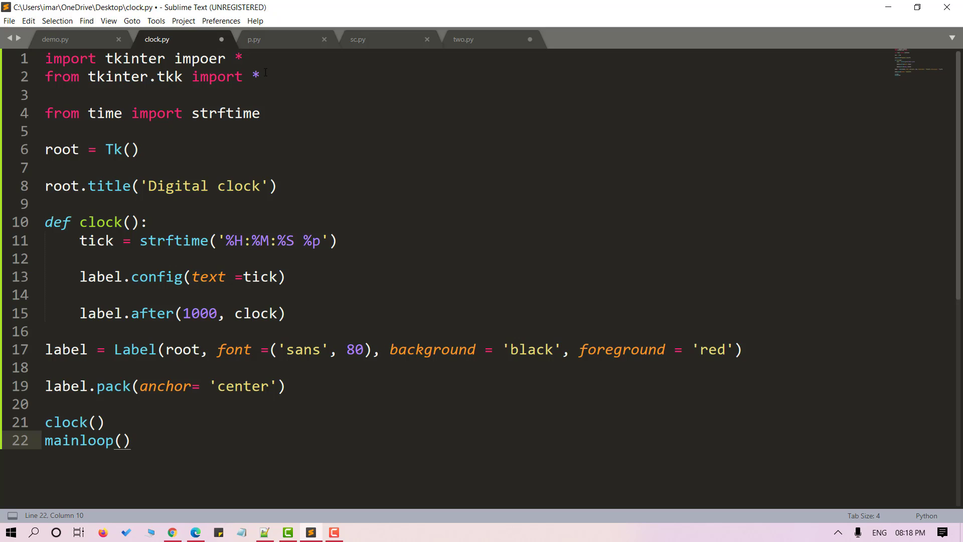
pyautogui.press('ctrl+s')
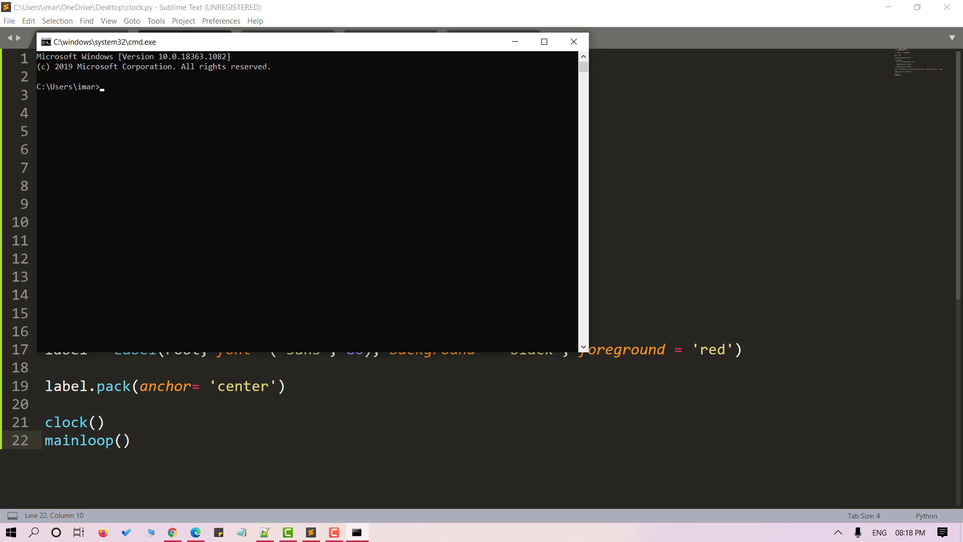
# In Command Prompt, cd into OneDrive\Desktop and type python clock.py
pyautogui.write('cd OneDrive')
pyautogui.write('cd Deskto')
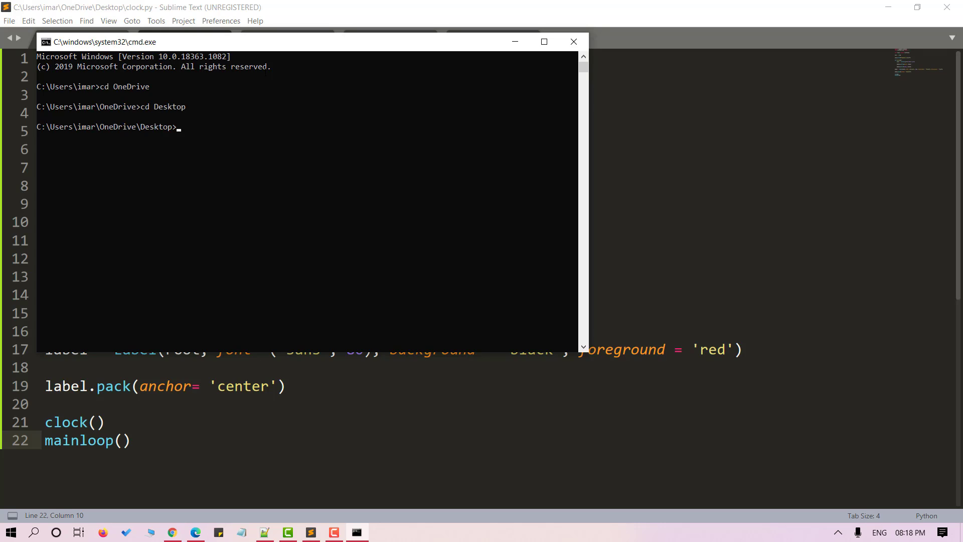
pyautogui.write('python')
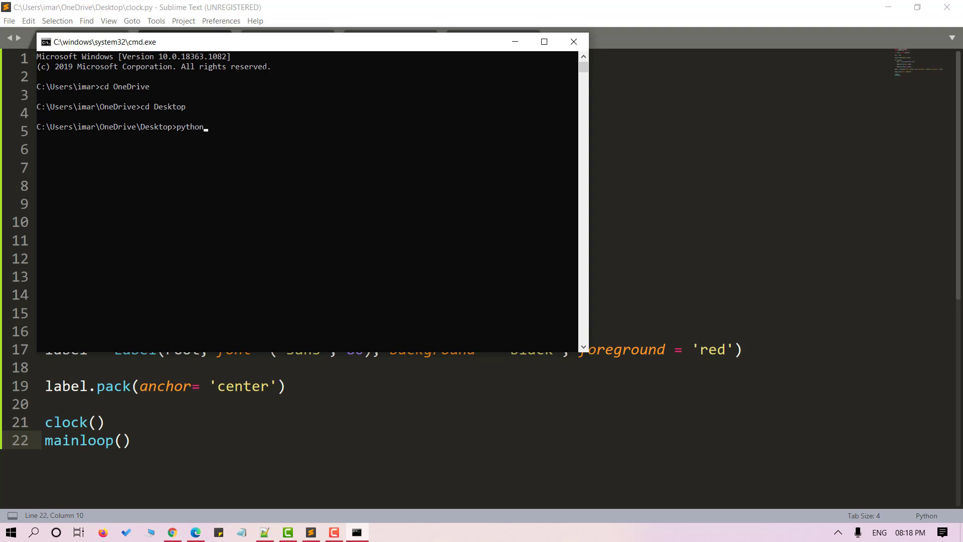
pyautogui.write('clock')
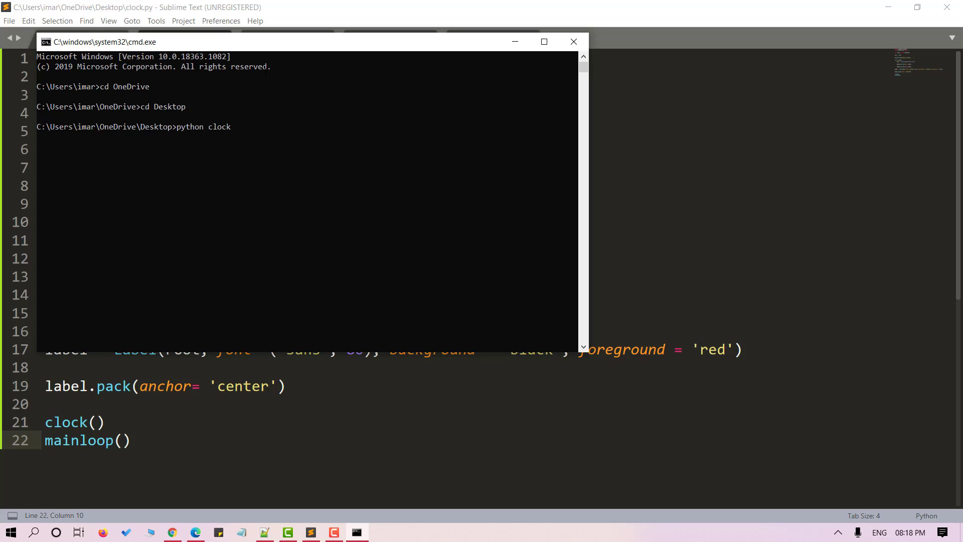
pyautogui.write('.py')
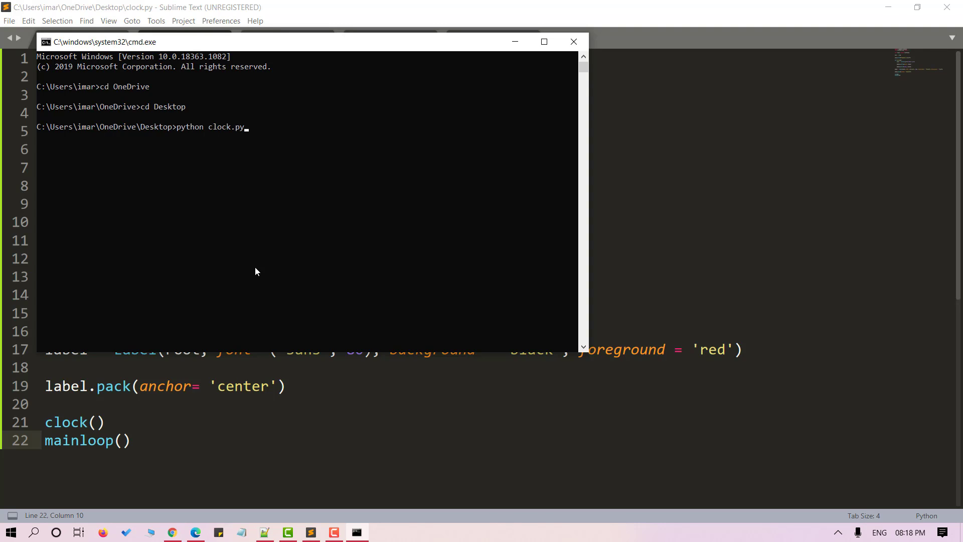
pyautogui.moveTo(584, 350)
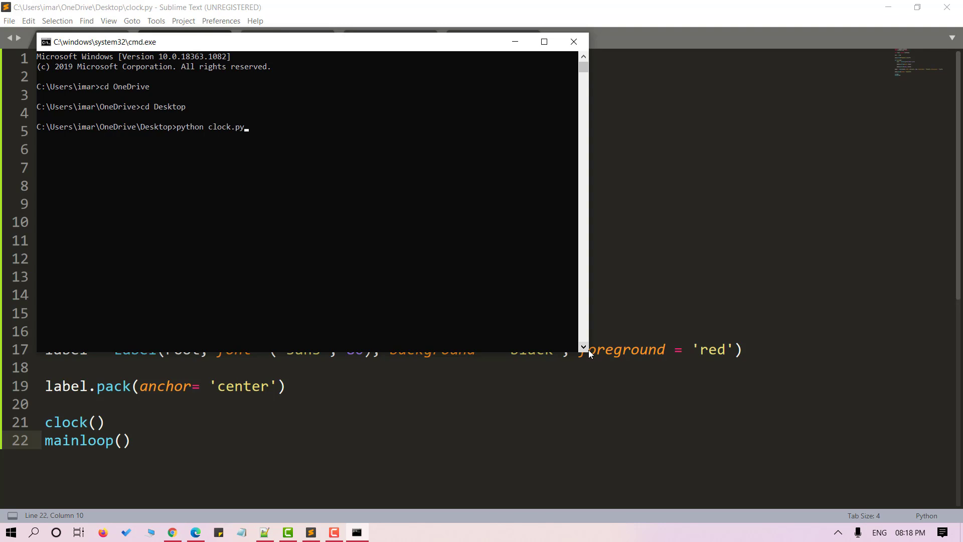
pyautogui.moveTo(591, 35)
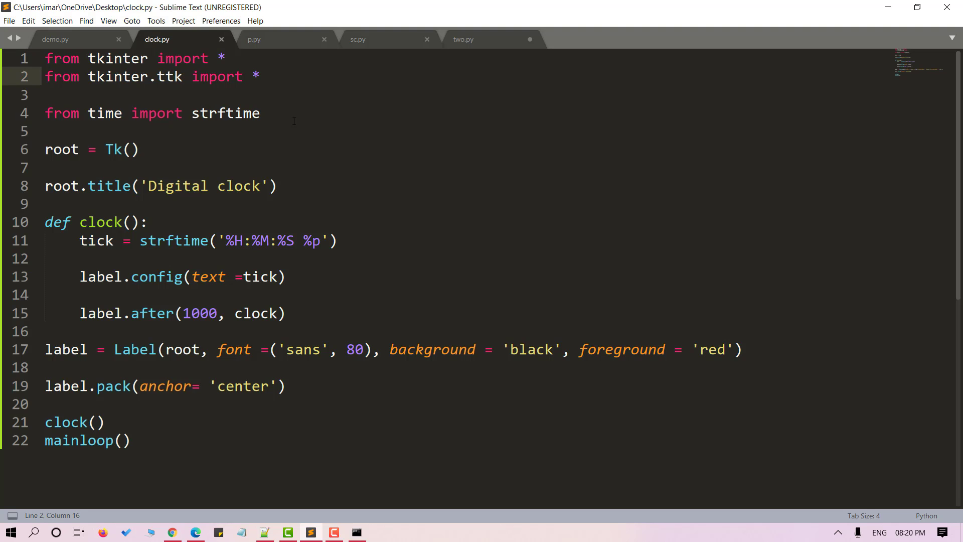
# Return to Command Prompt and run python clock.py to open the Digital clock window
pyautogui.click(355, 532)
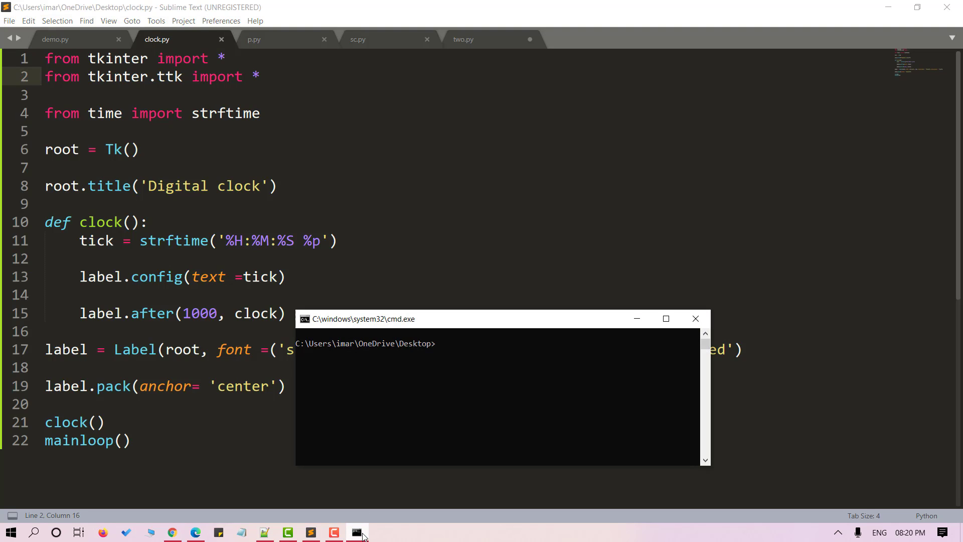
pyautogui.write('python clock.py')
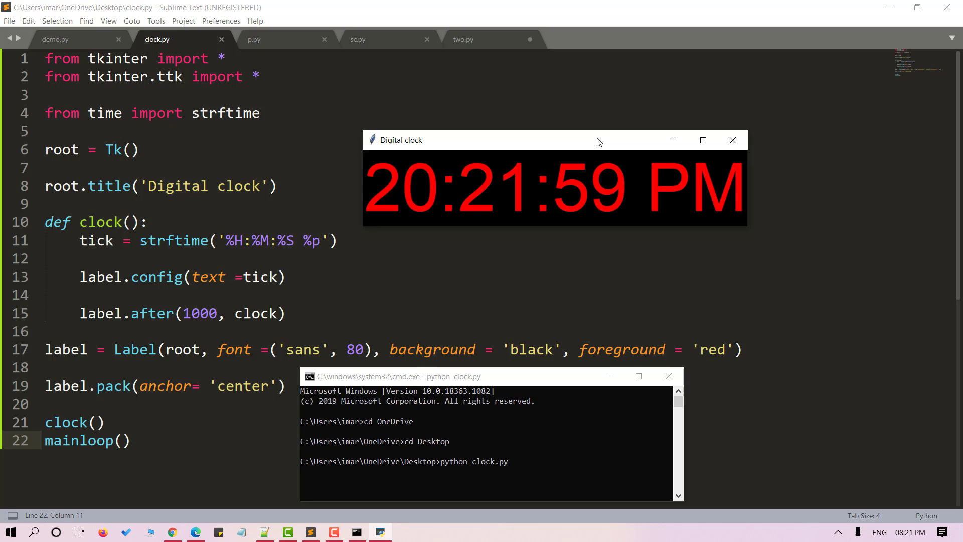
pyautogui.moveTo(591, 215)
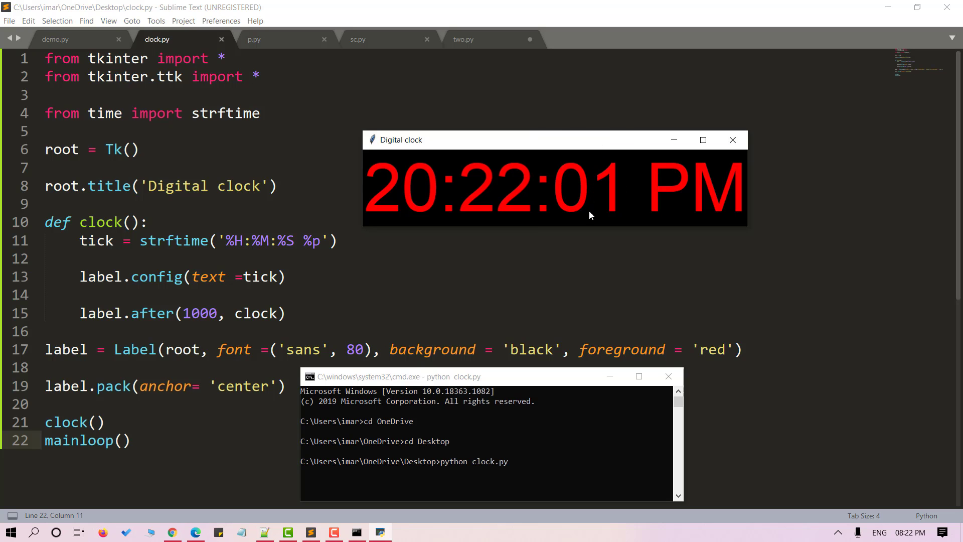